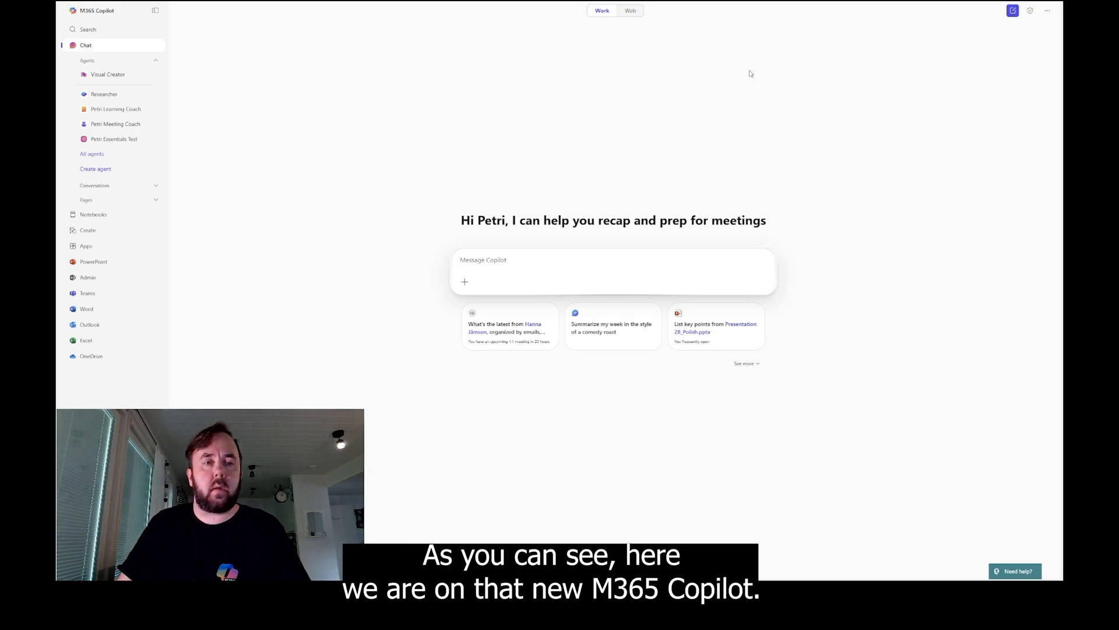
Collapse the Agents list in the left navigation
click(154, 59)
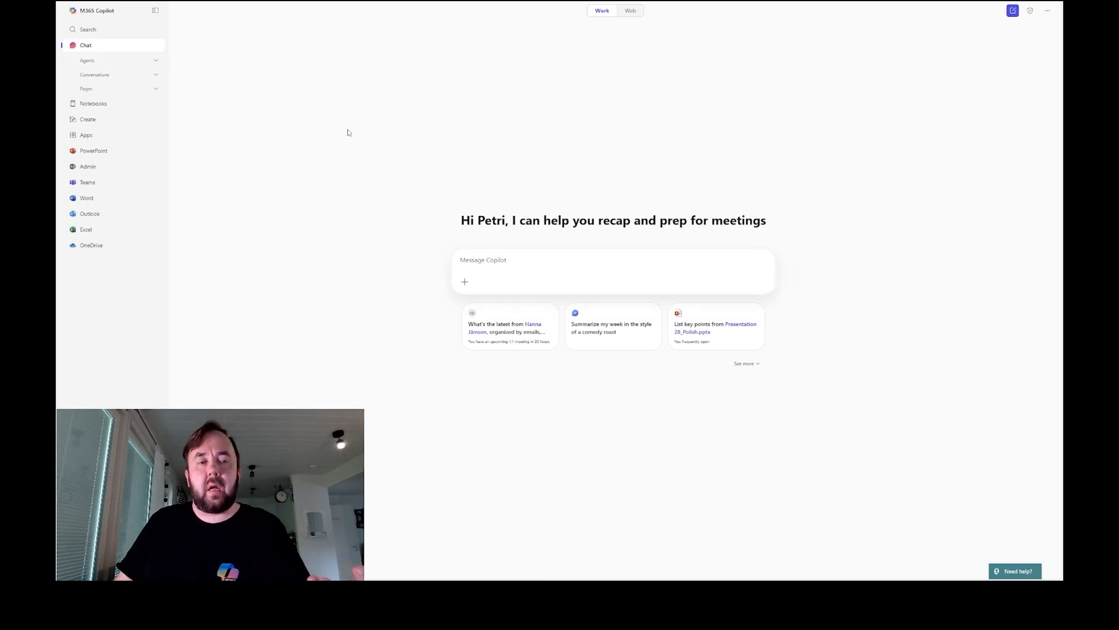
mouse_move(203, 255)
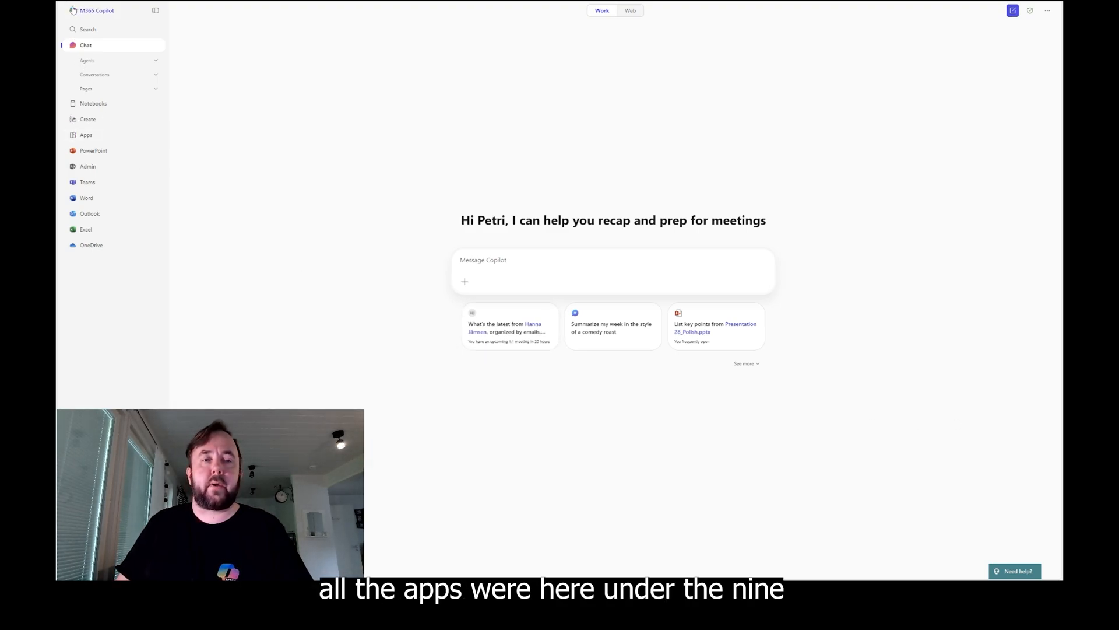
mouse_move(94, 151)
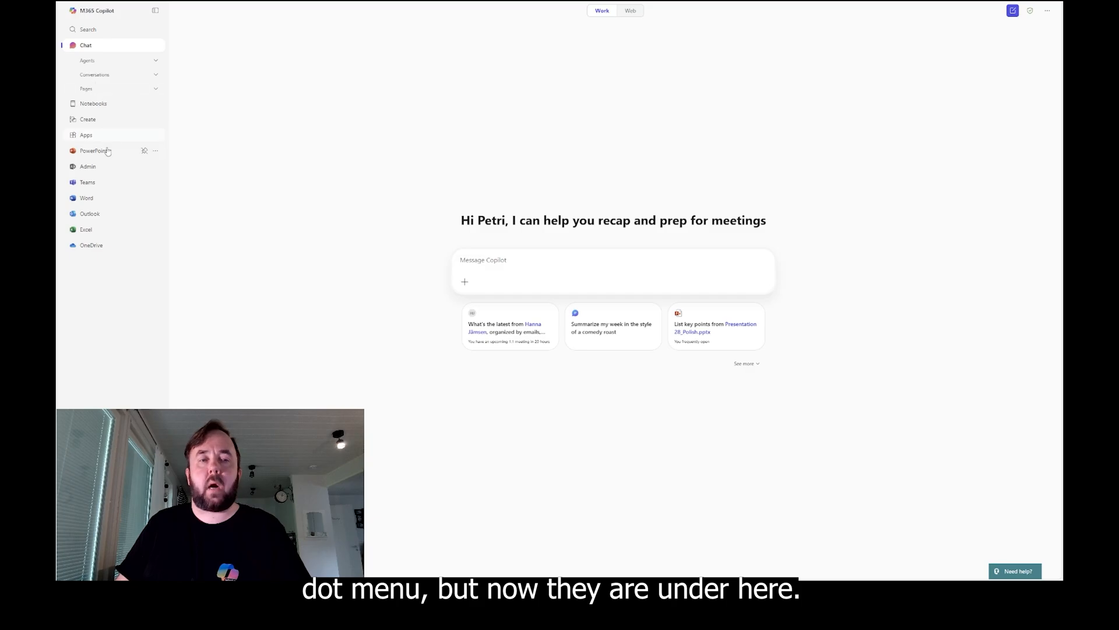
View the Apps page, then switch to Search with its recommended files and quick access
click(85, 135)
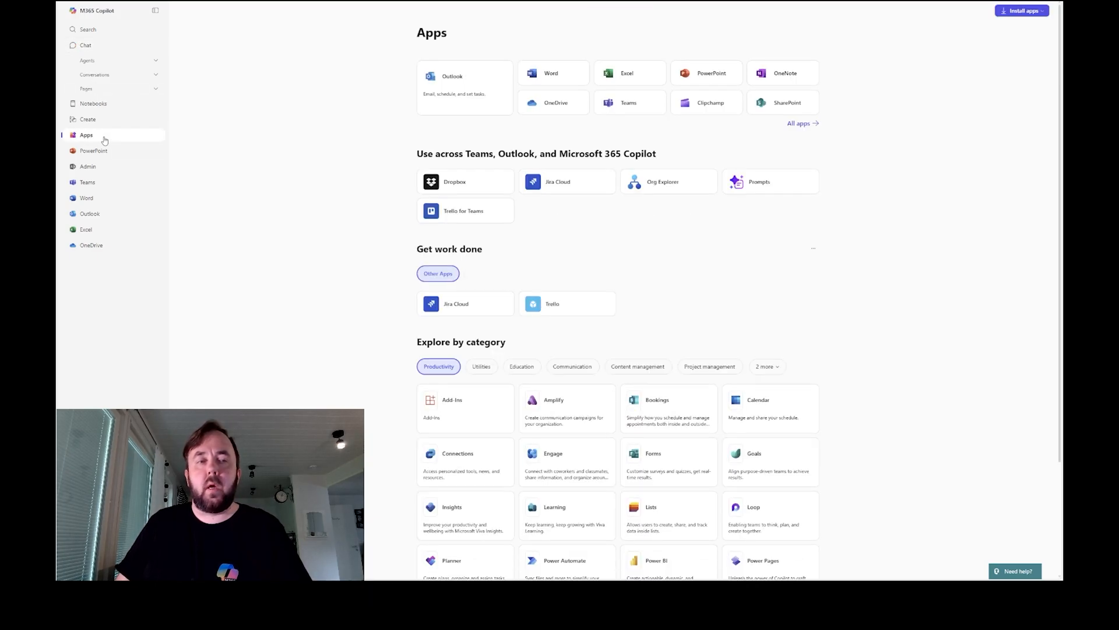
click(89, 29)
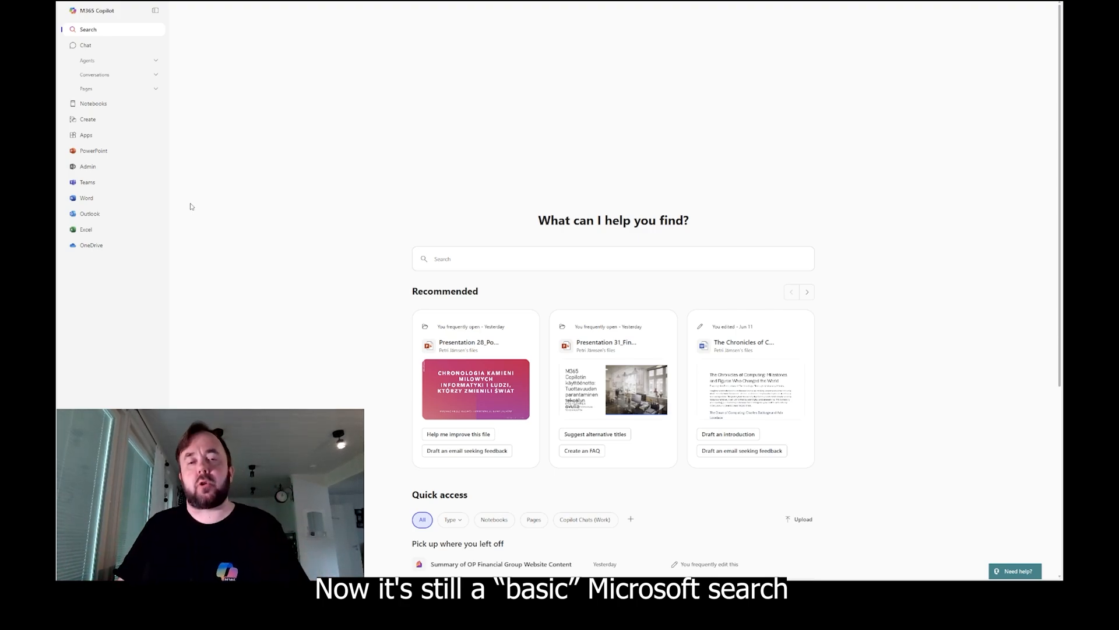
mouse_move(318, 235)
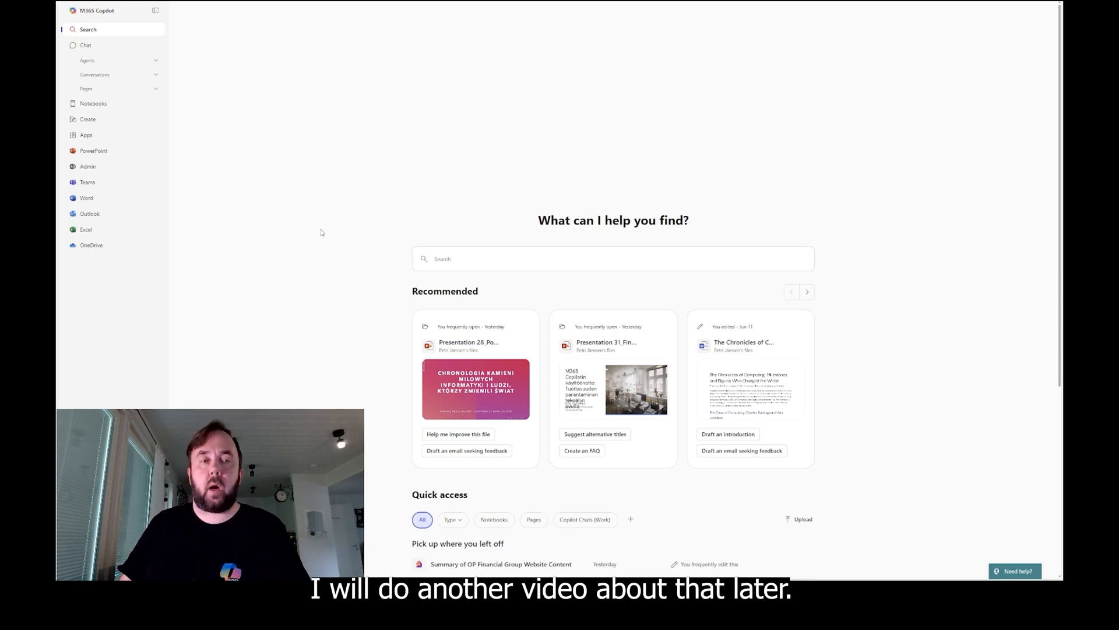
mouse_move(116, 47)
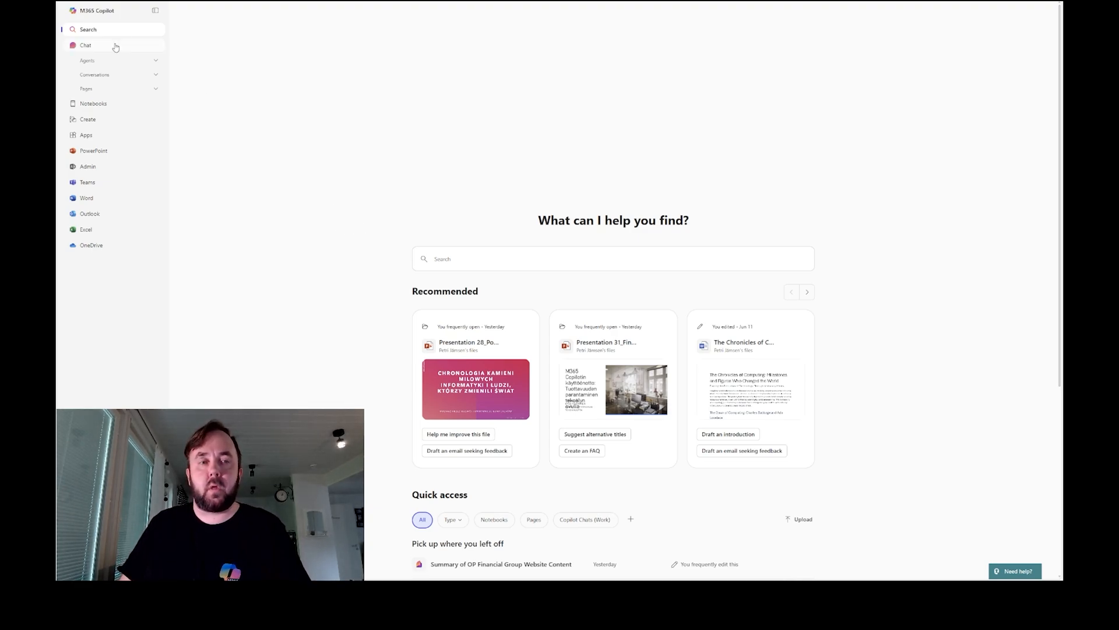
Return to Chat, check the add-content menu, and expand the suggested prompts to reveal the Prompt Gallery link
click(86, 45)
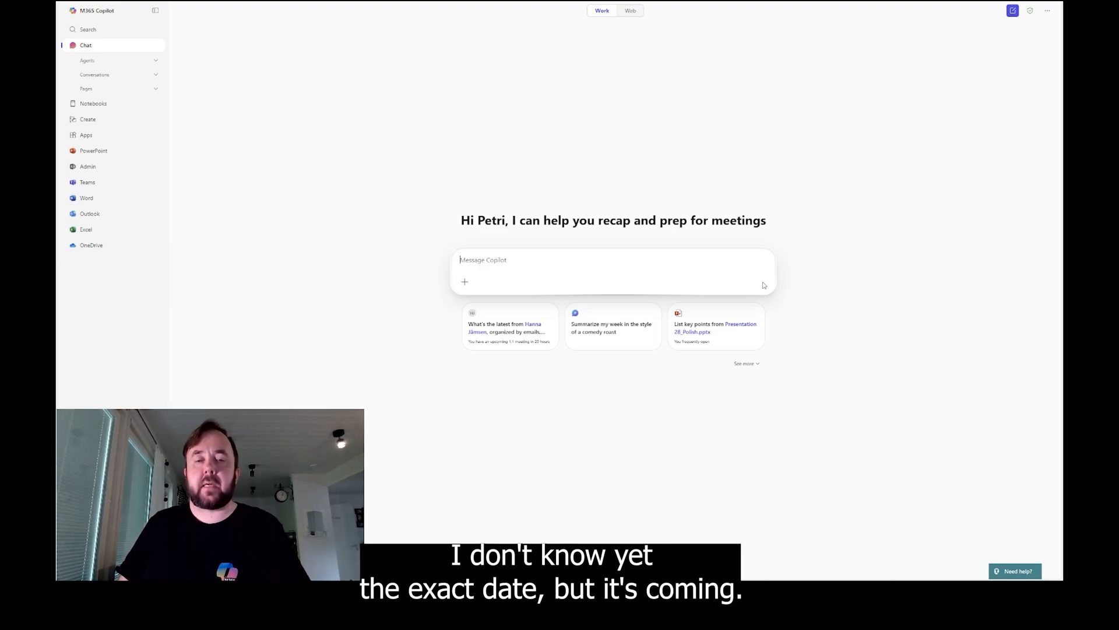
click(464, 281)
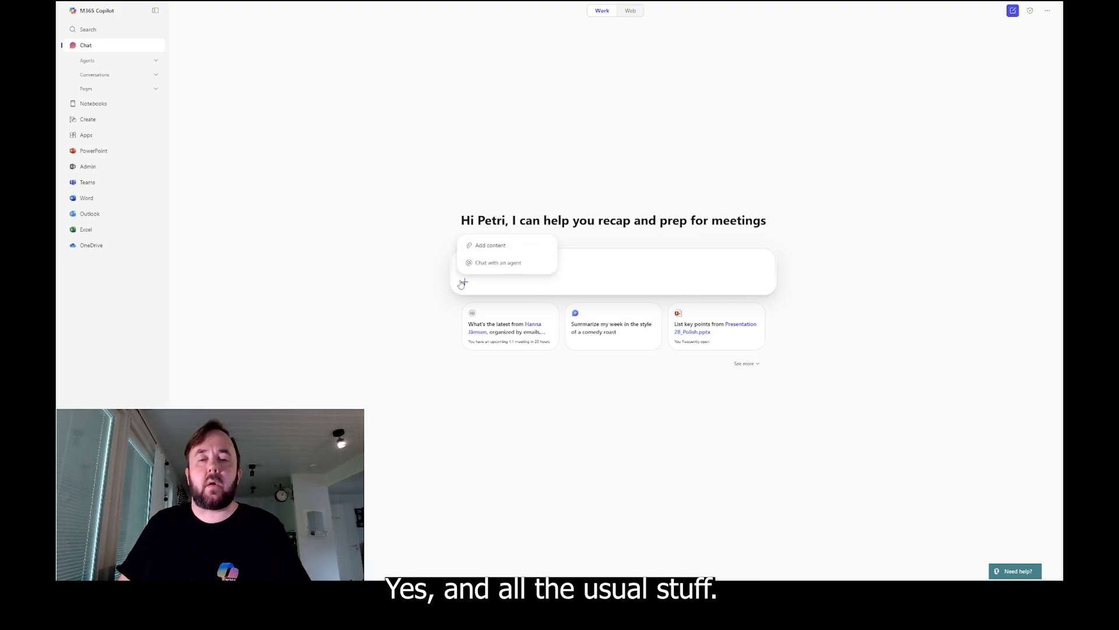
mouse_move(498, 262)
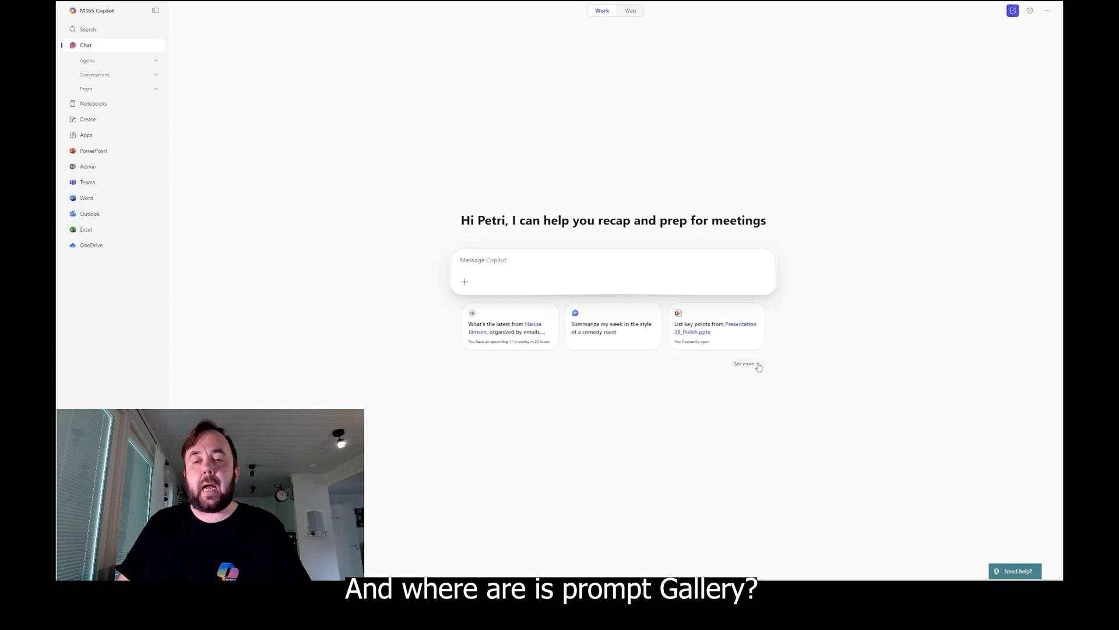
click(745, 363)
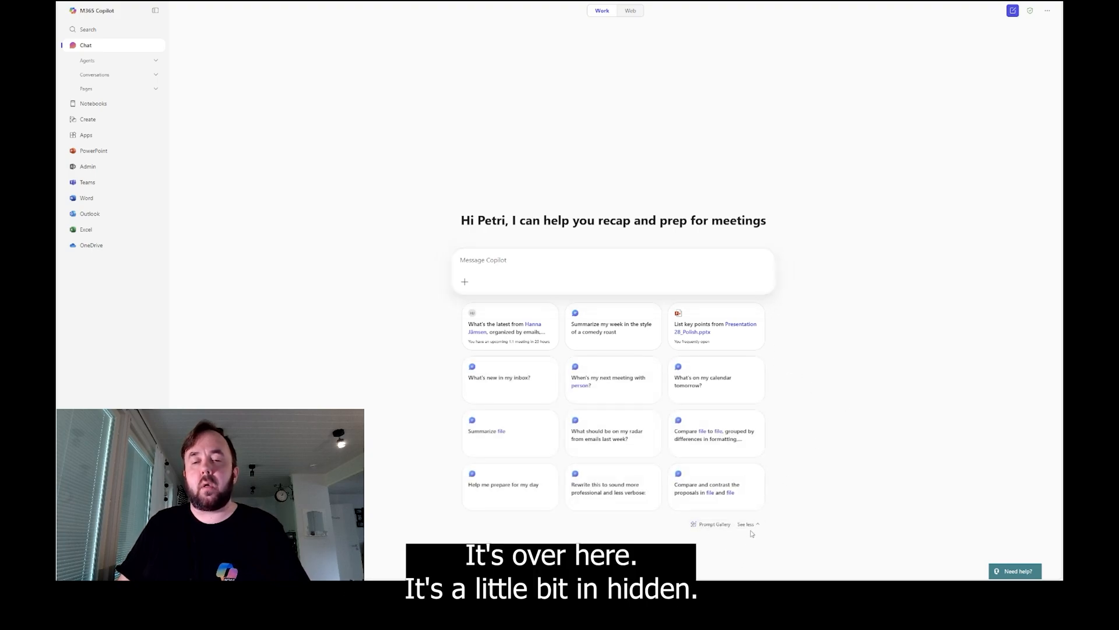
click(746, 523)
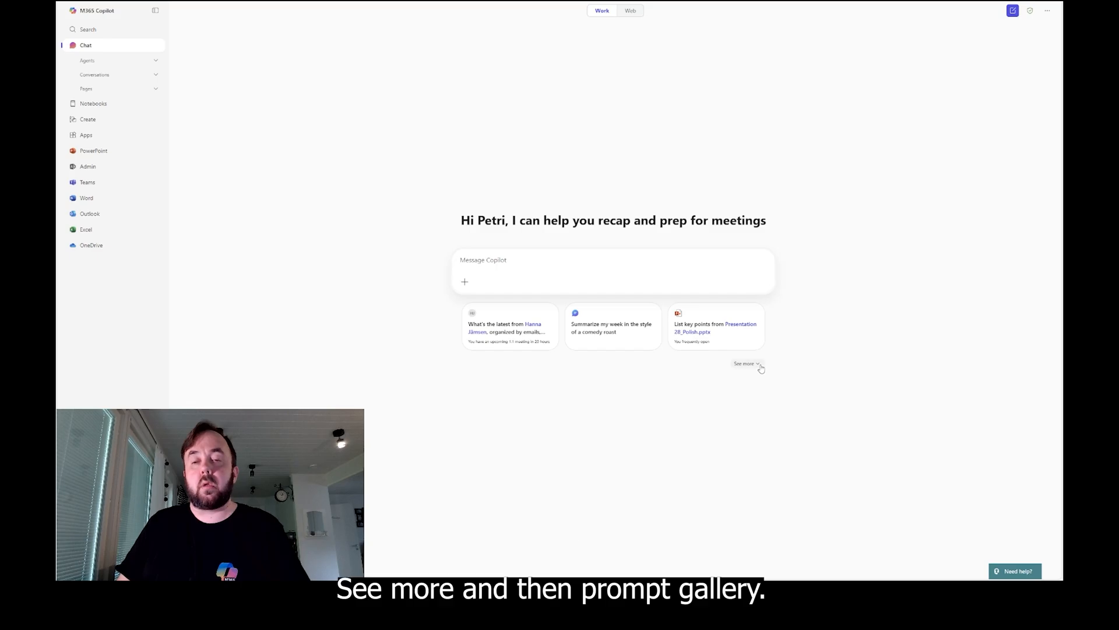
click(745, 364)
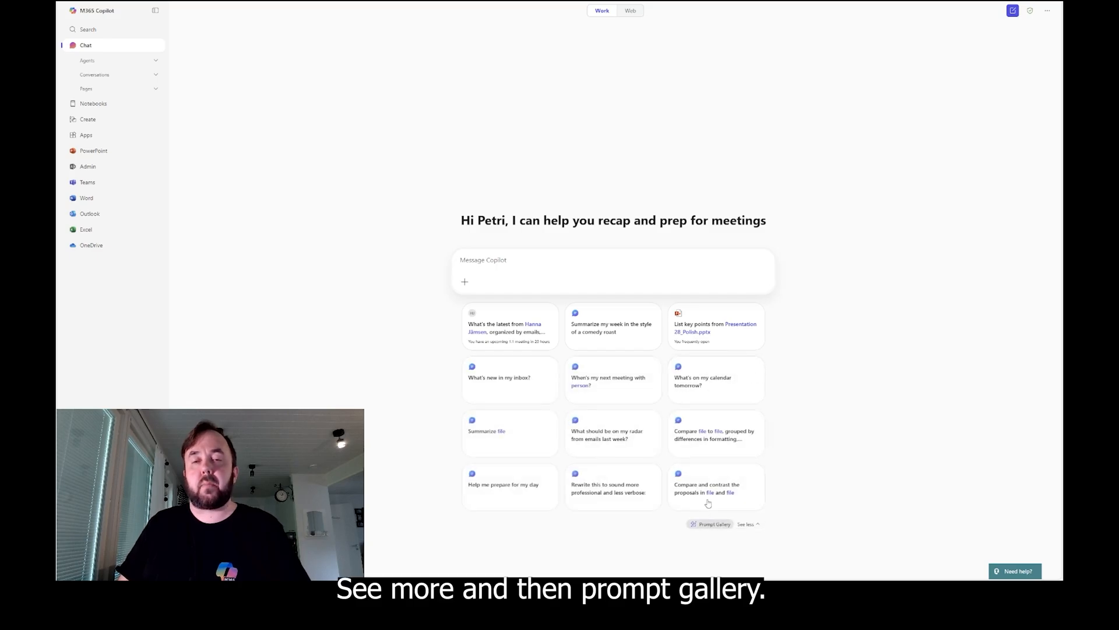
Browse the Prompt Gallery's Team and Microsoft prompt collections, close it, and collapse the extra prompts
click(710, 524)
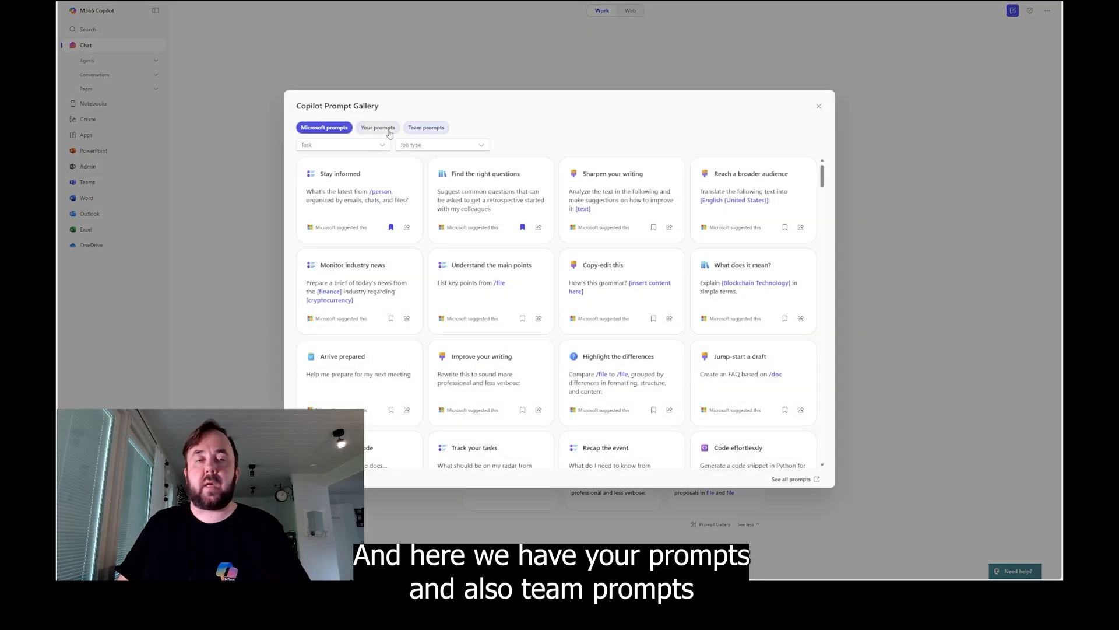
click(426, 127)
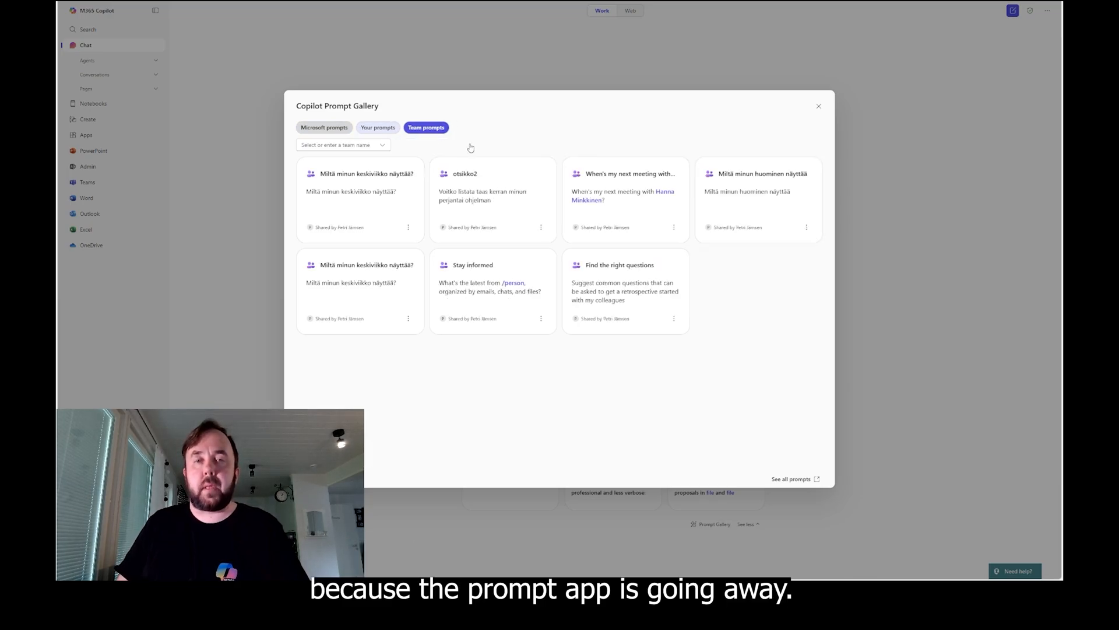
click(323, 127)
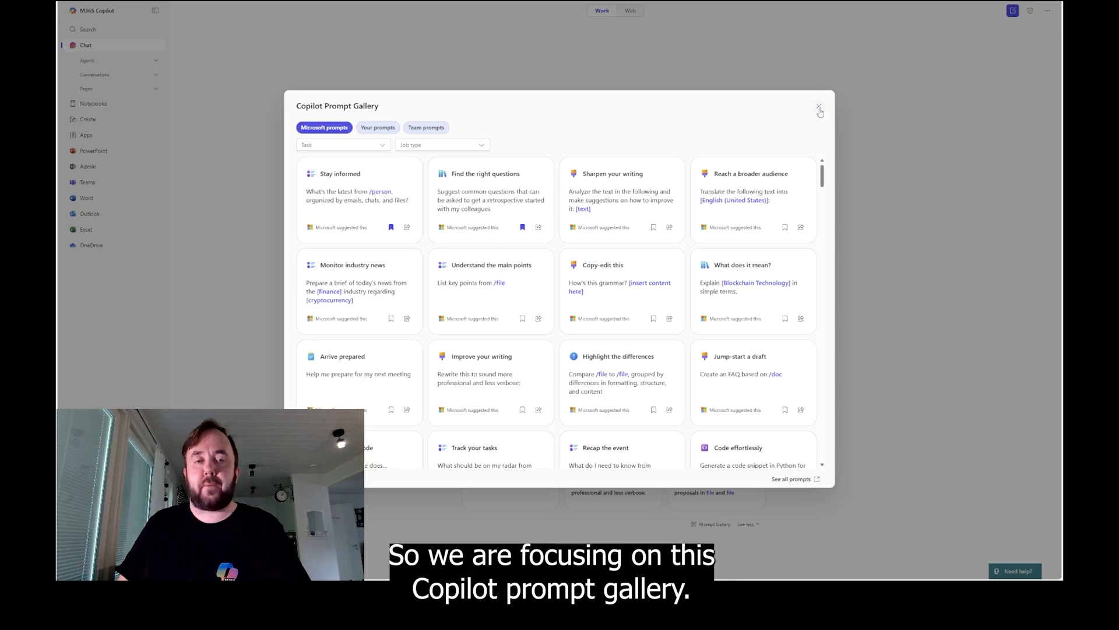
click(819, 107)
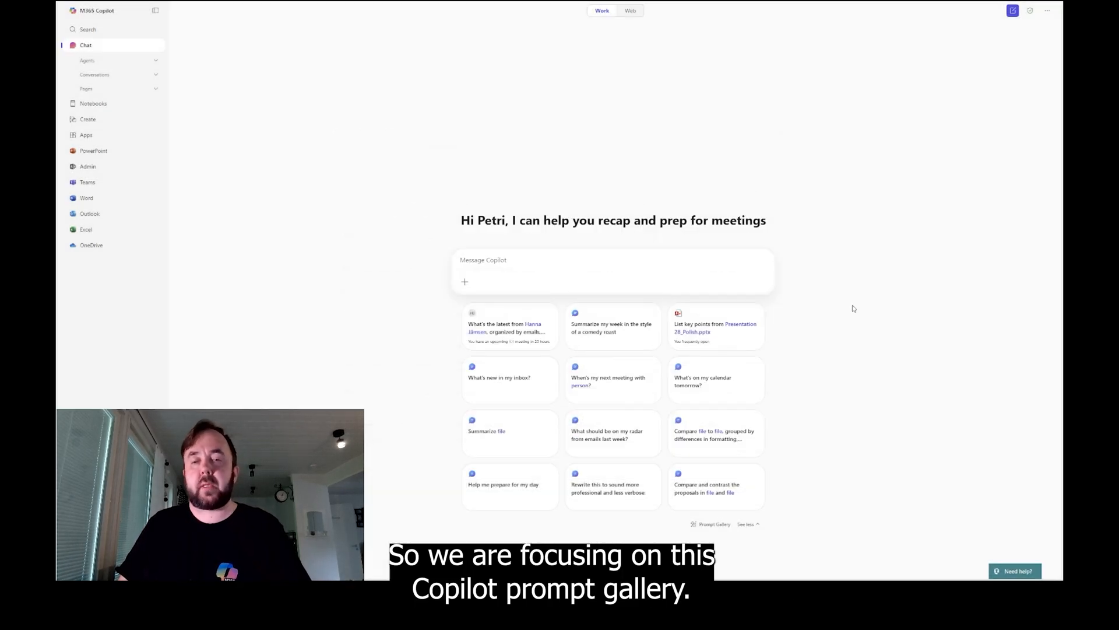
click(745, 524)
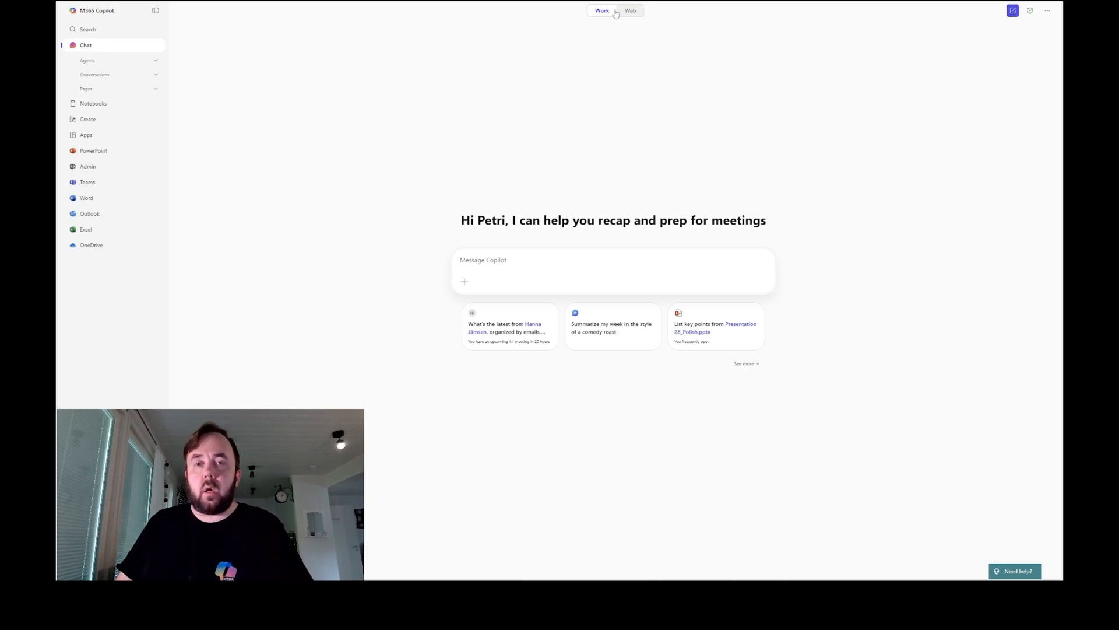
Start a new, empty Copilot chat
click(630, 11)
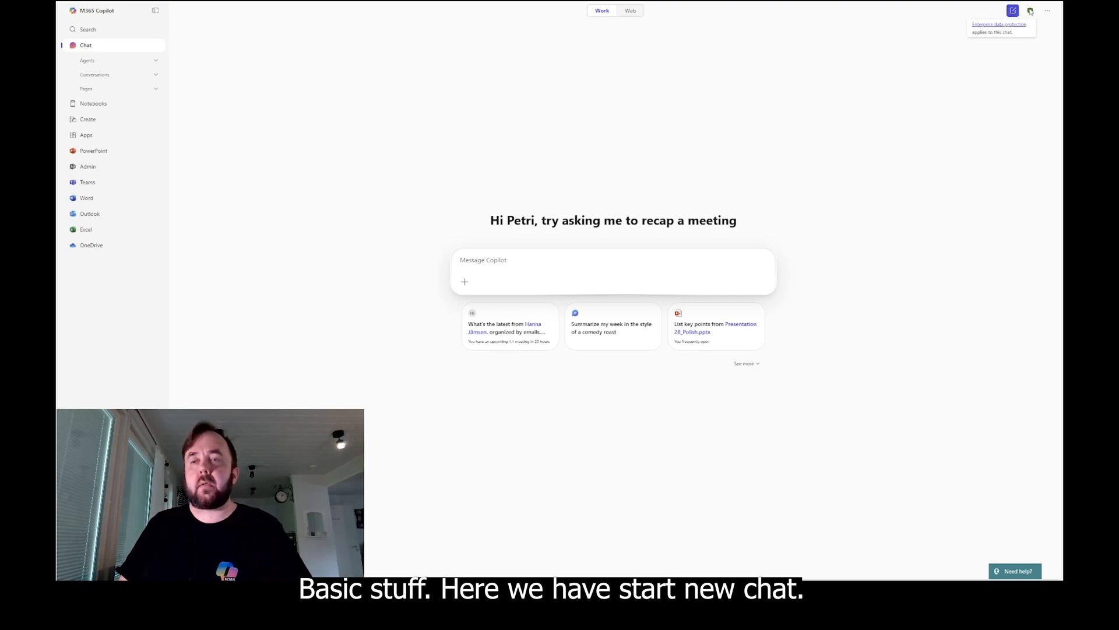
click(1048, 11)
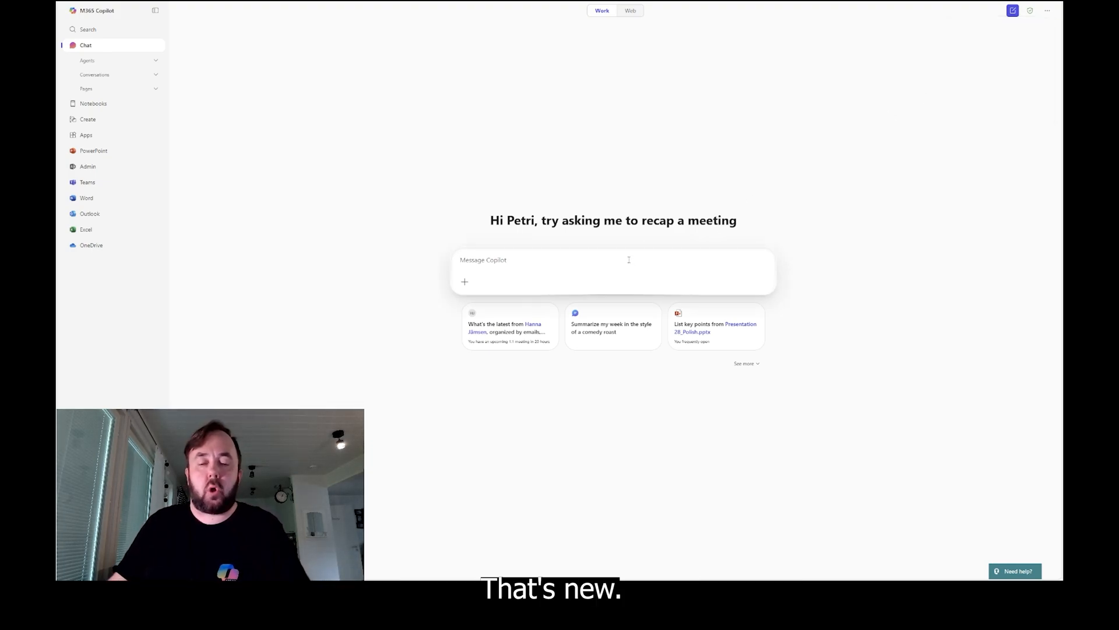
Ask Copilot "Hows my monday?" to get an overview of Monday's meetings
text(Hows my)
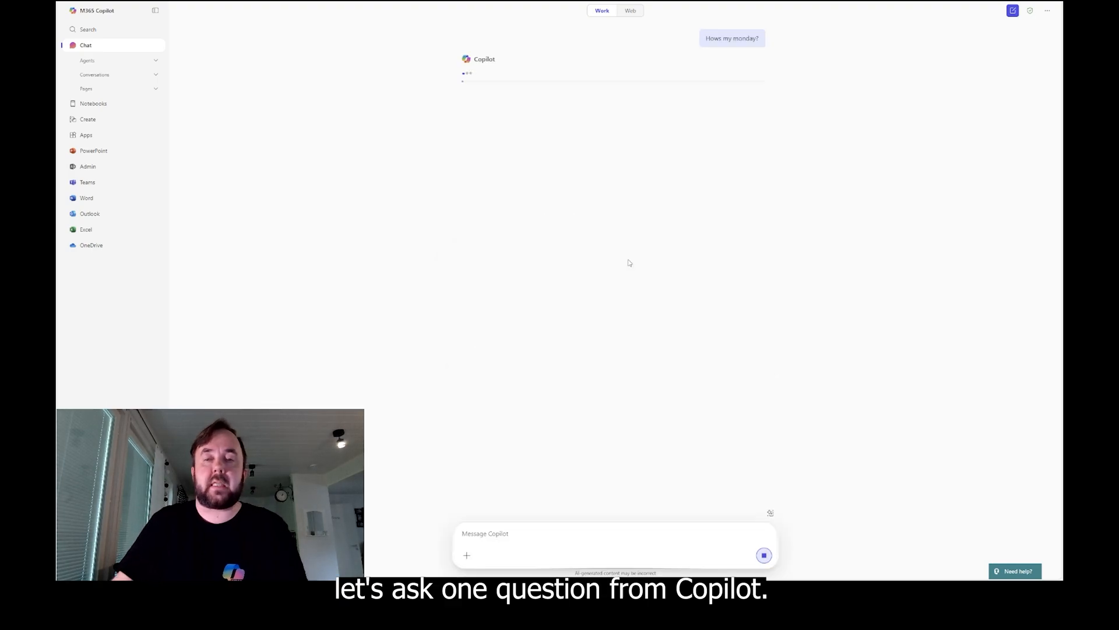
mouse_move(983, 131)
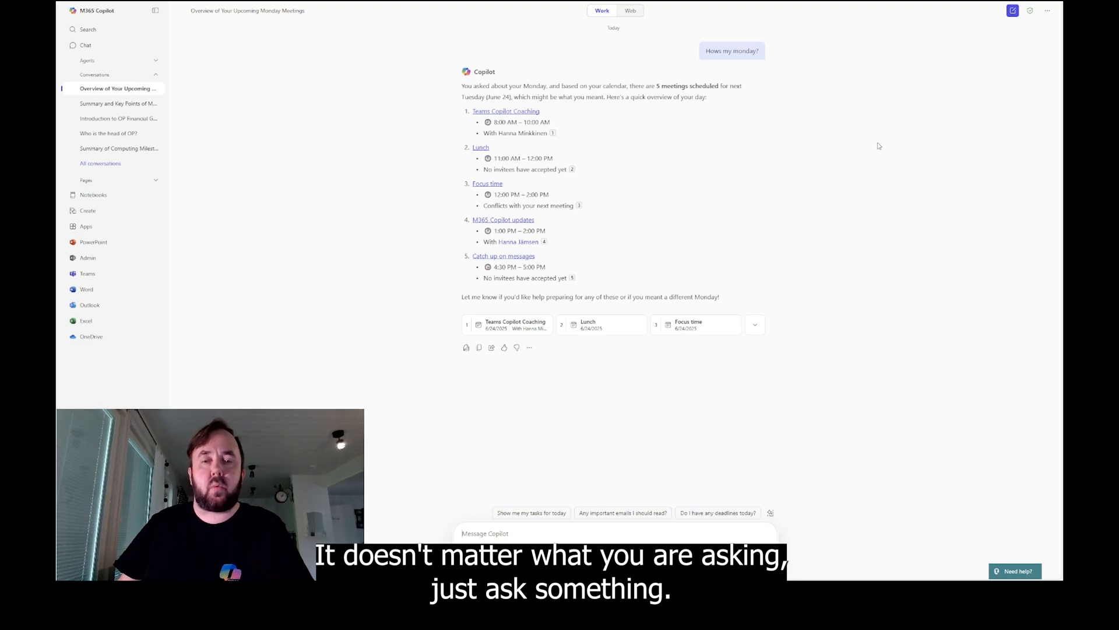
mouse_move(850, 134)
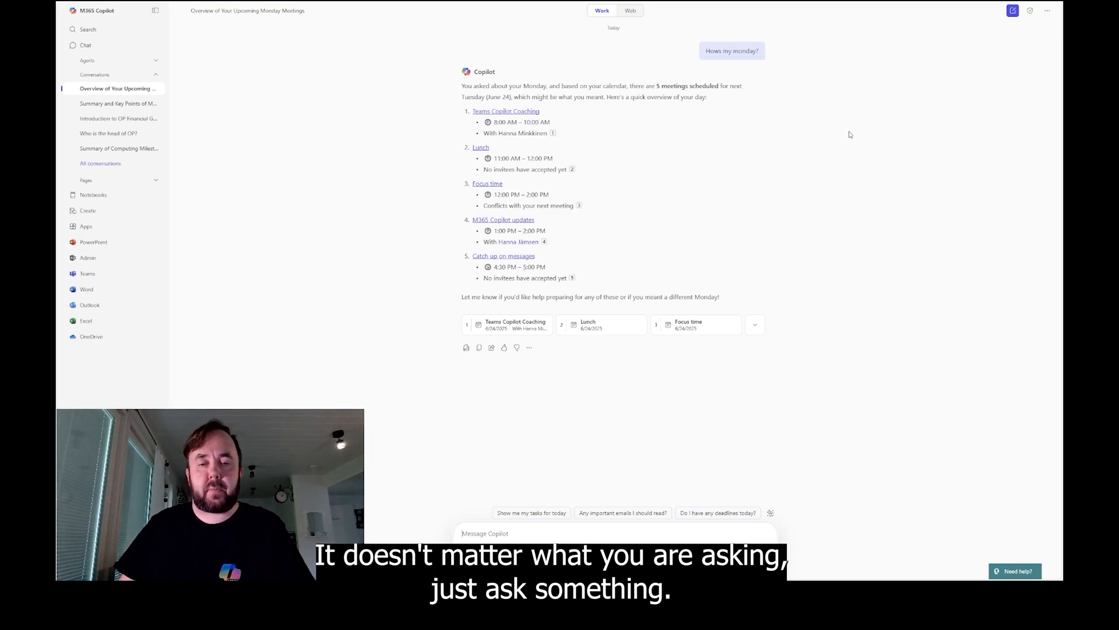
mouse_move(732, 50)
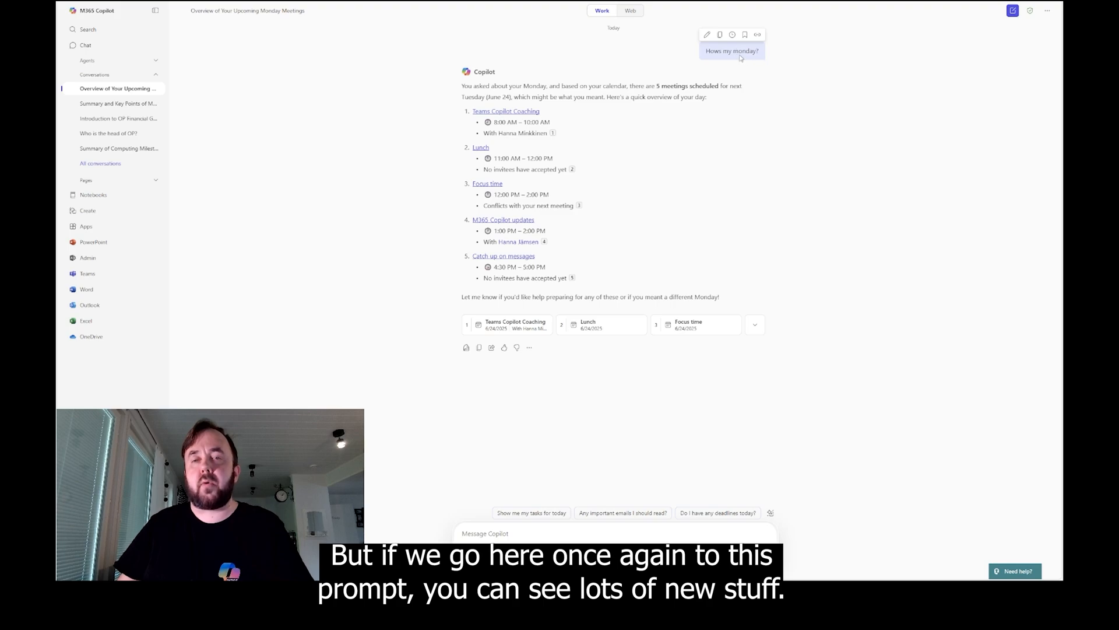
mouse_move(758, 34)
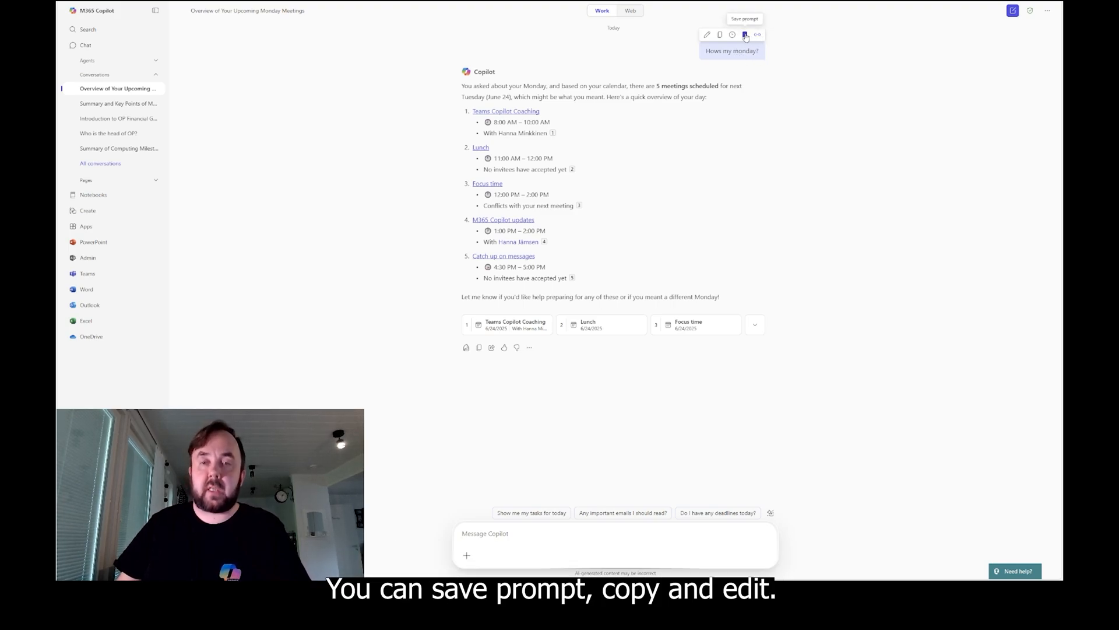
mouse_move(732, 35)
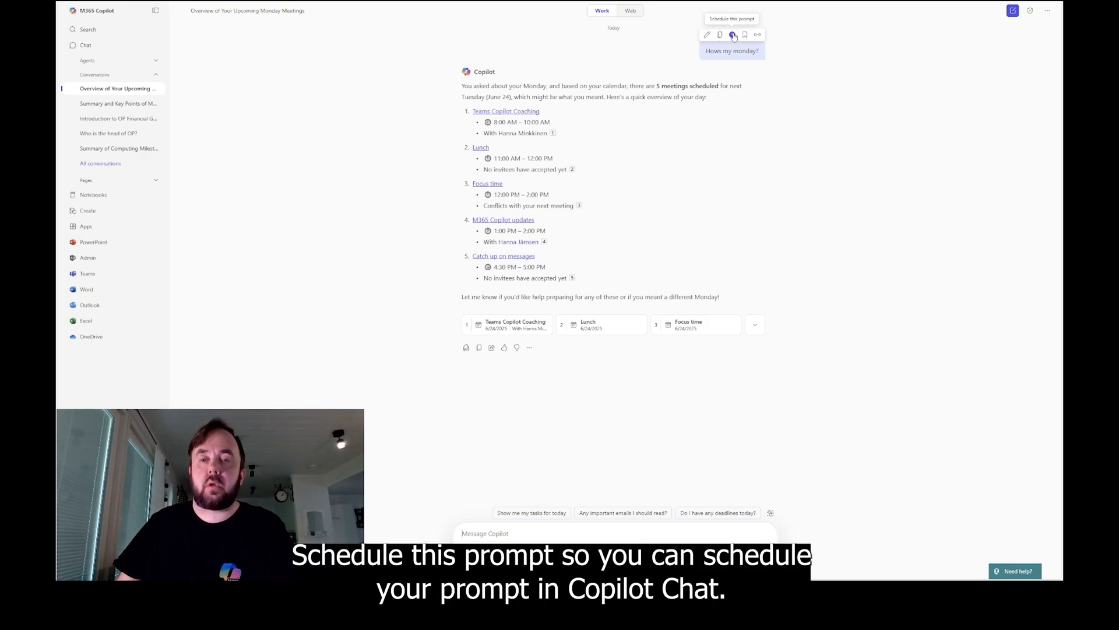
Schedule the Monday prompt daily at 02:30 PM for 15 runs, save it, and close Scheduled prompts
click(732, 34)
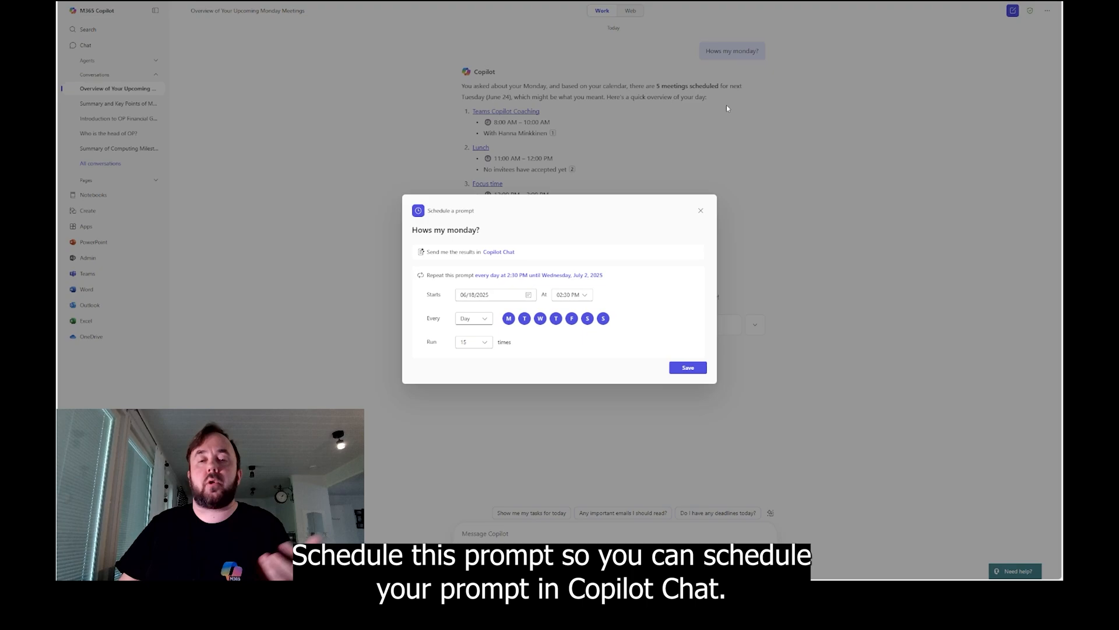
mouse_move(610, 250)
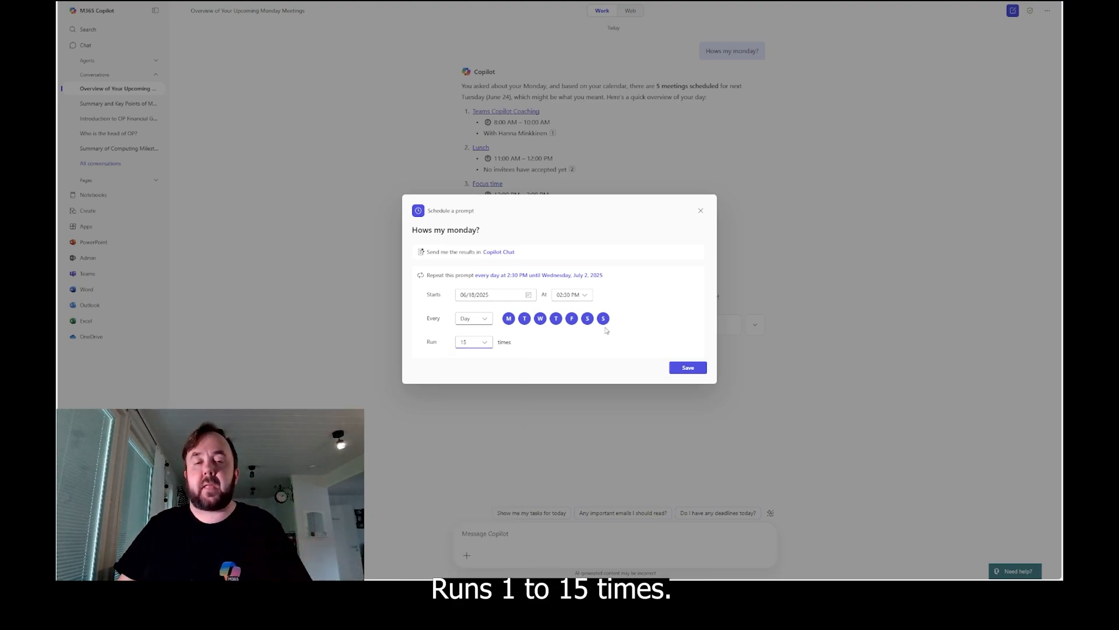
click(686, 367)
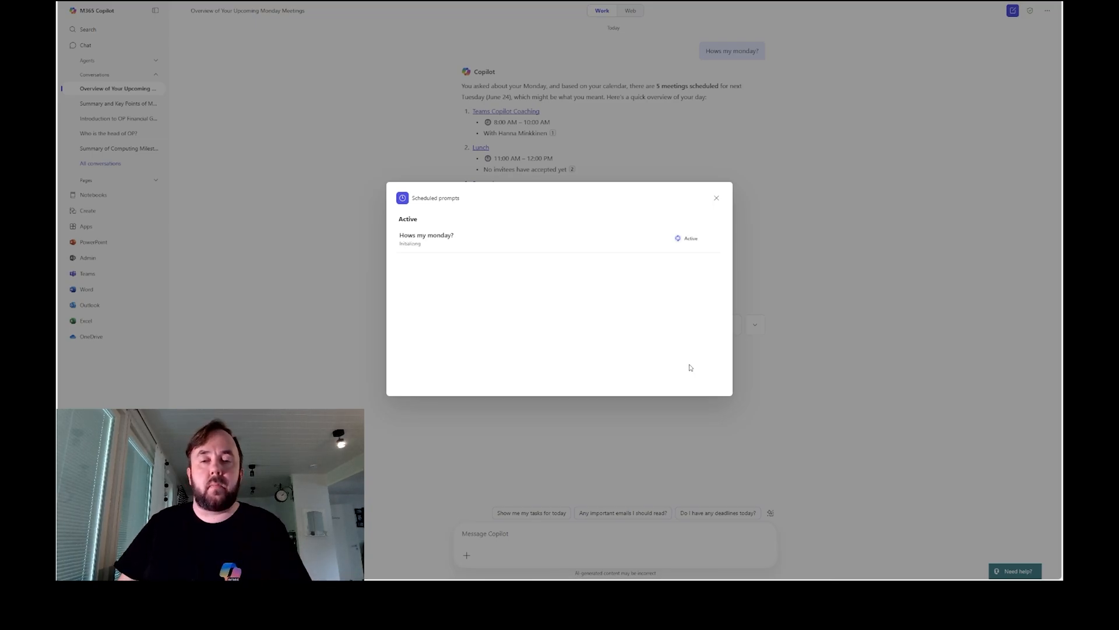
click(716, 198)
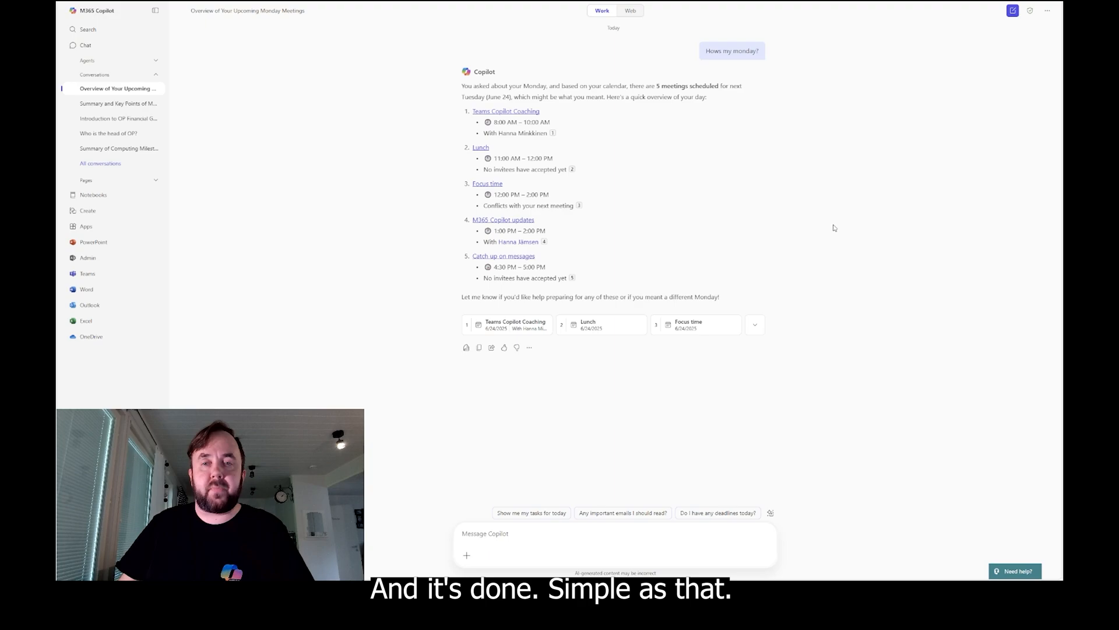
click(1047, 10)
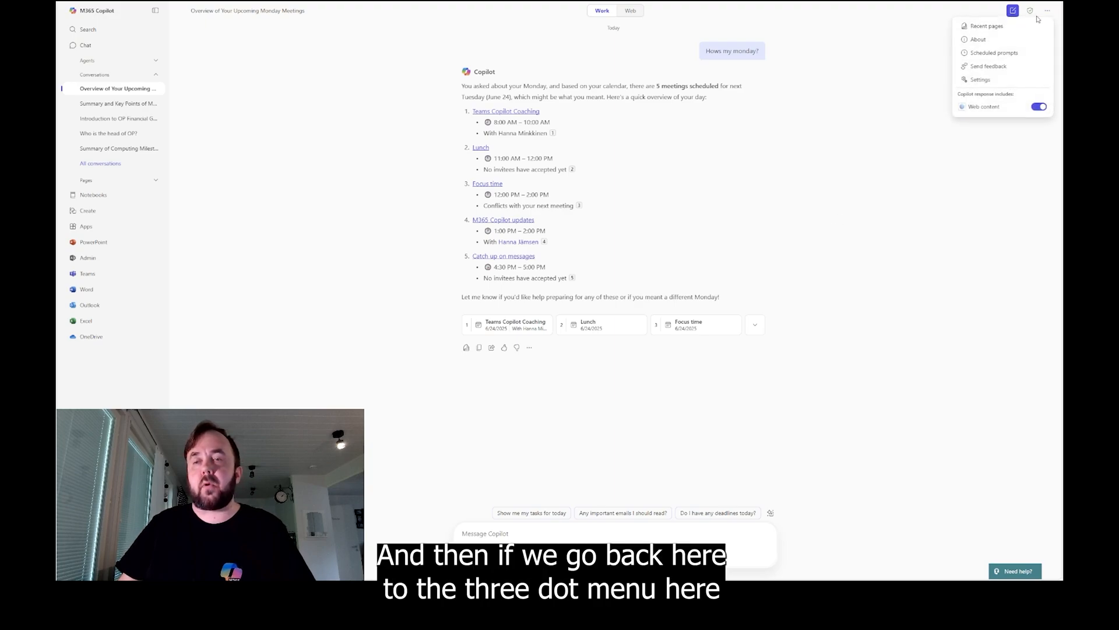
click(993, 52)
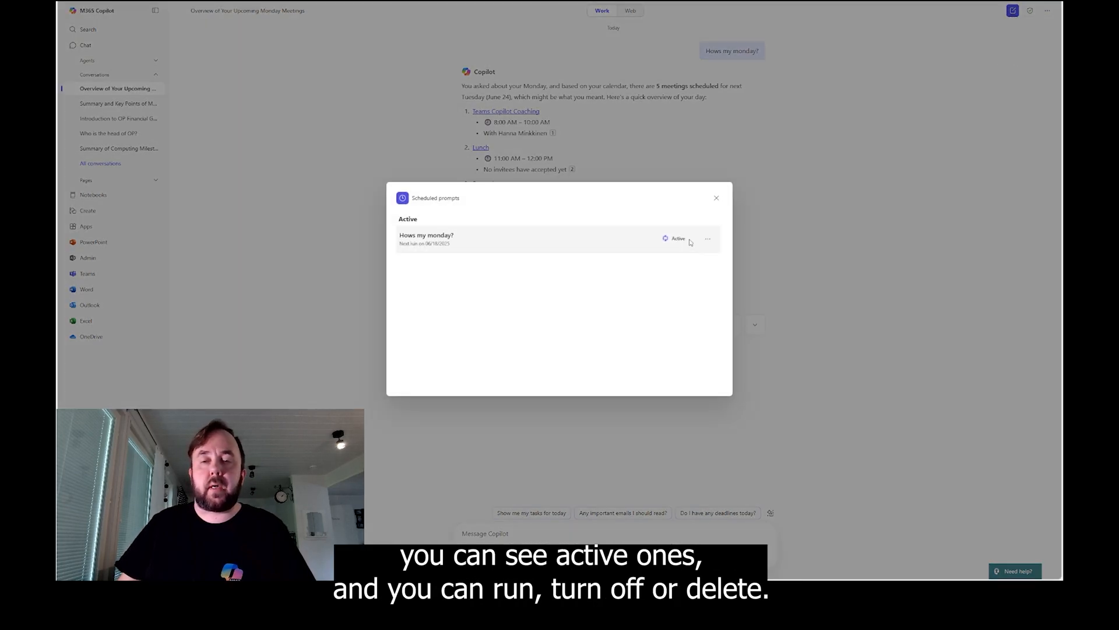
click(708, 238)
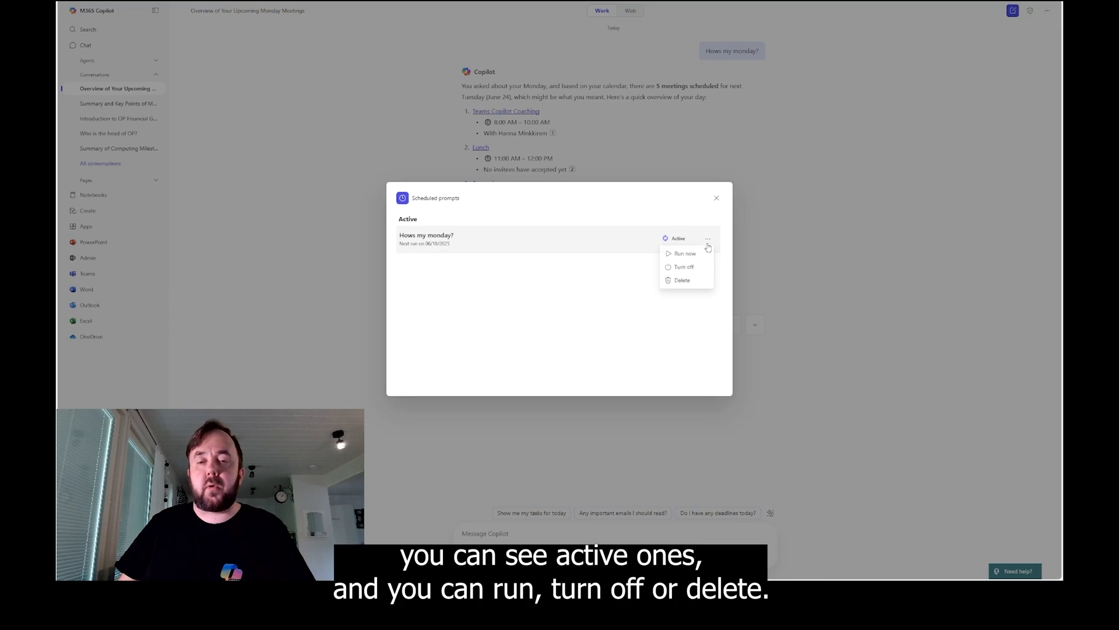
click(716, 199)
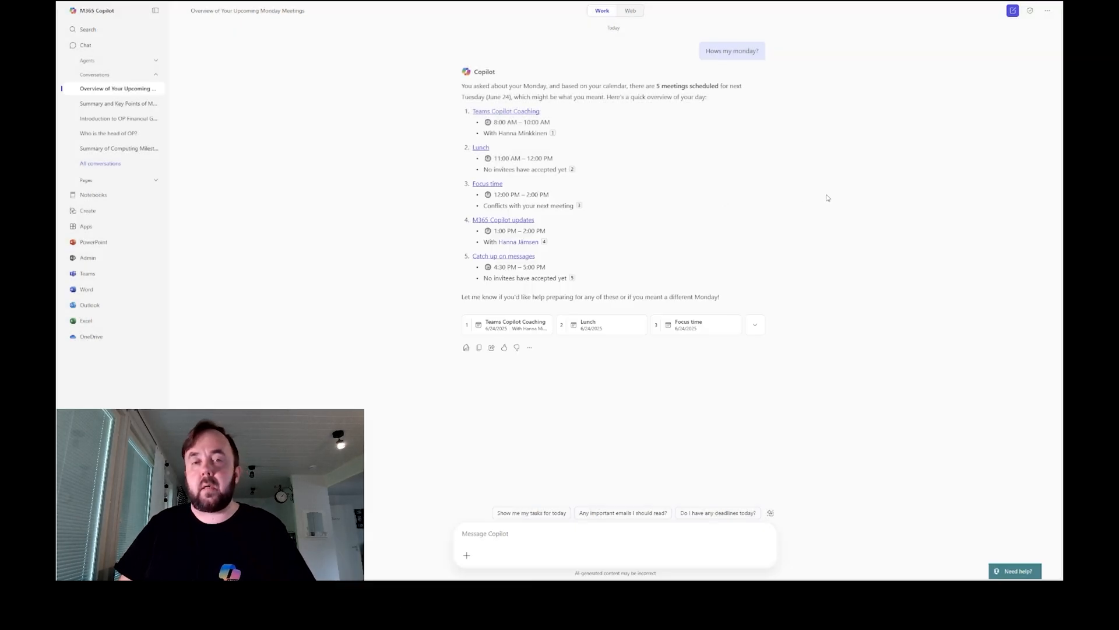
mouse_move(682, 160)
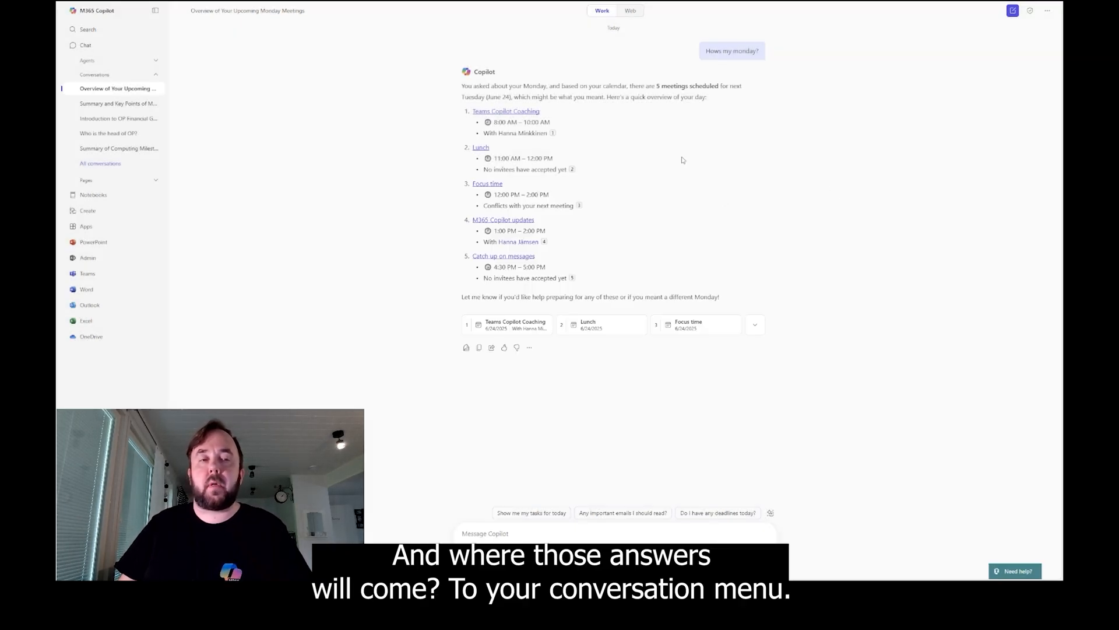
mouse_move(366, 252)
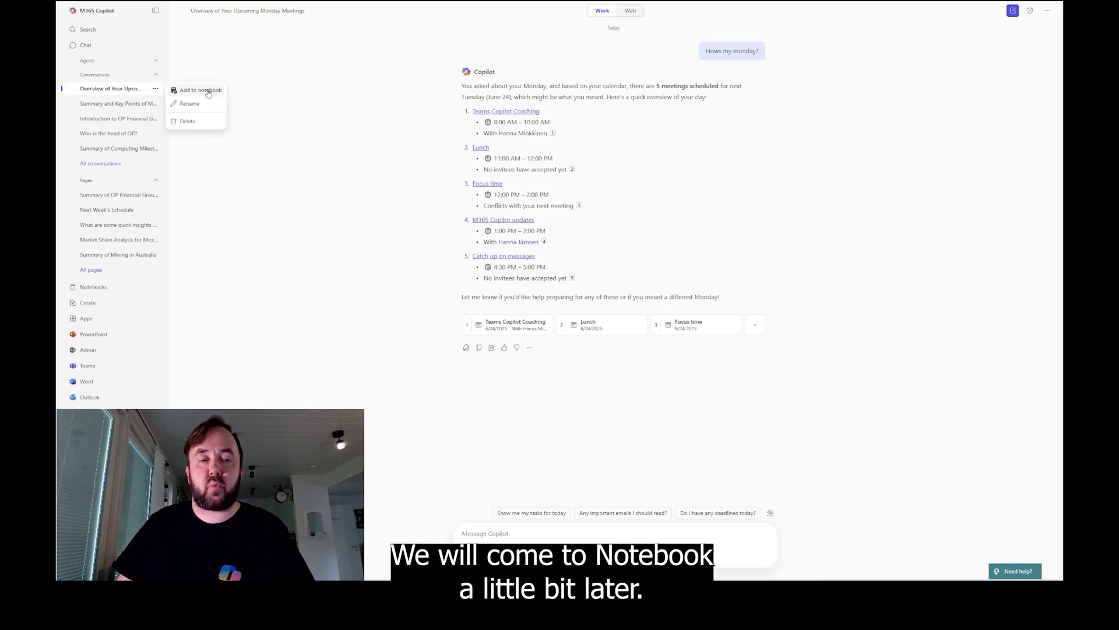
mouse_move(265, 209)
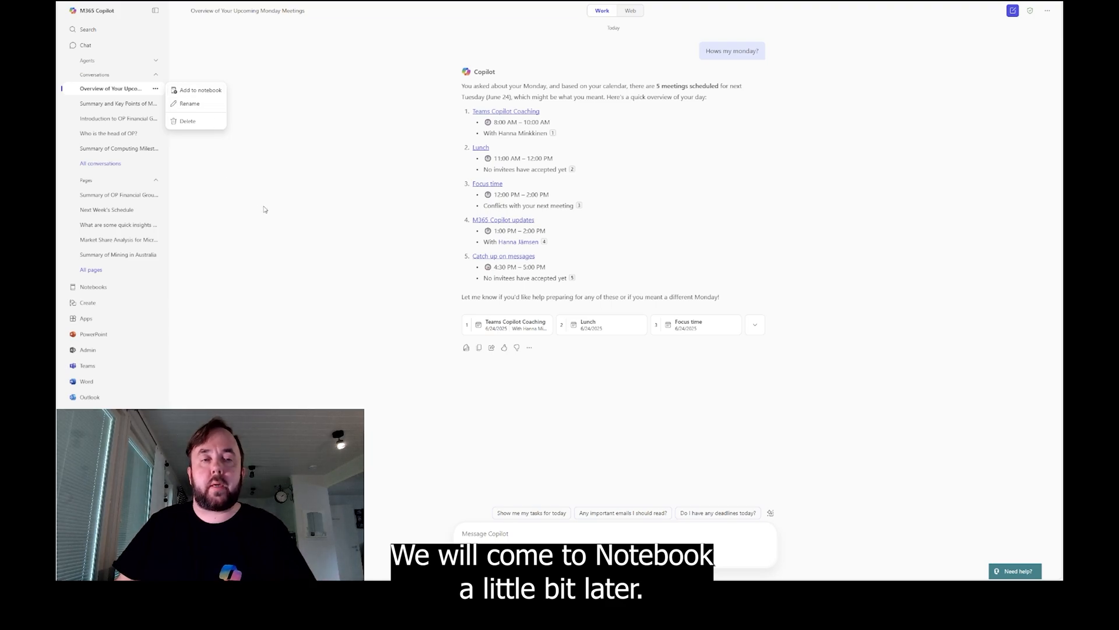
click(265, 209)
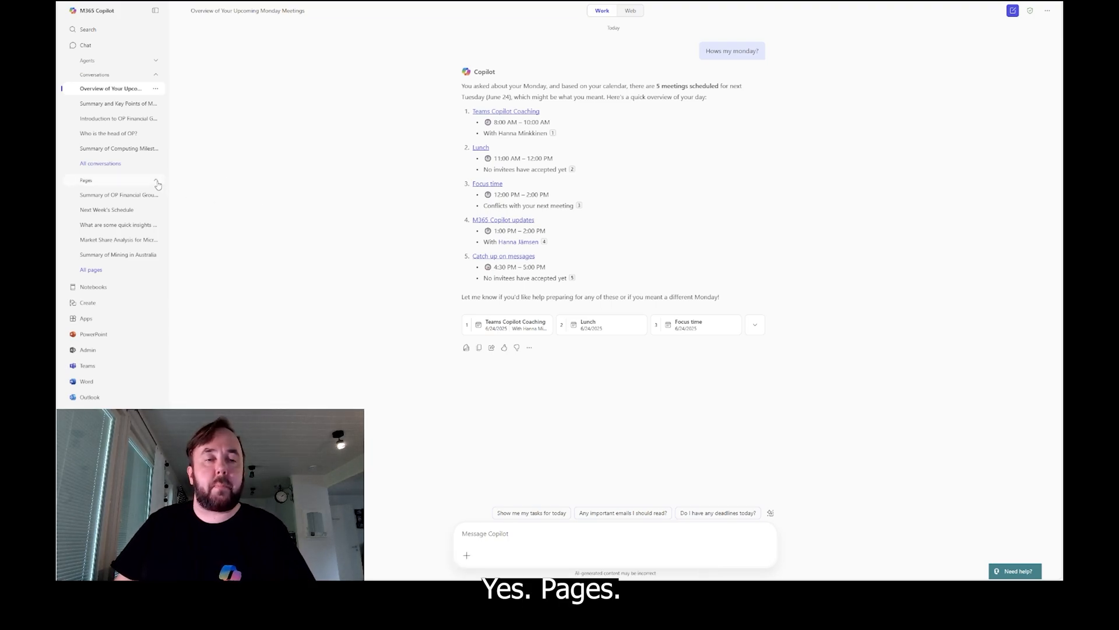
click(156, 180)
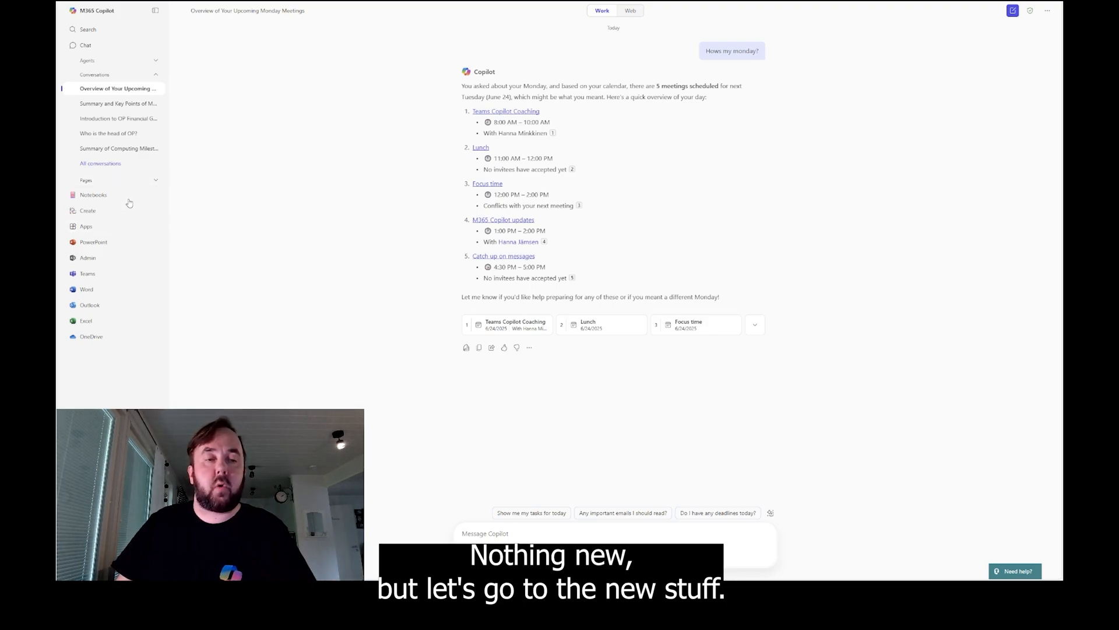
From Notebooks, open Sulava - Essentials service 06.2025 and play its audio overview
click(93, 195)
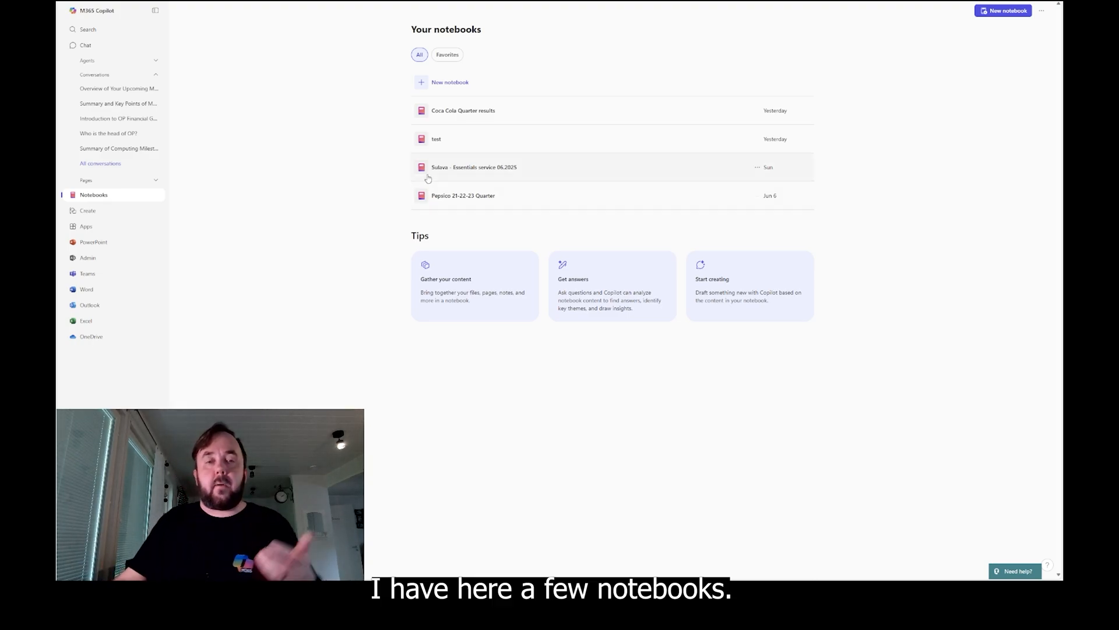
mouse_move(533, 139)
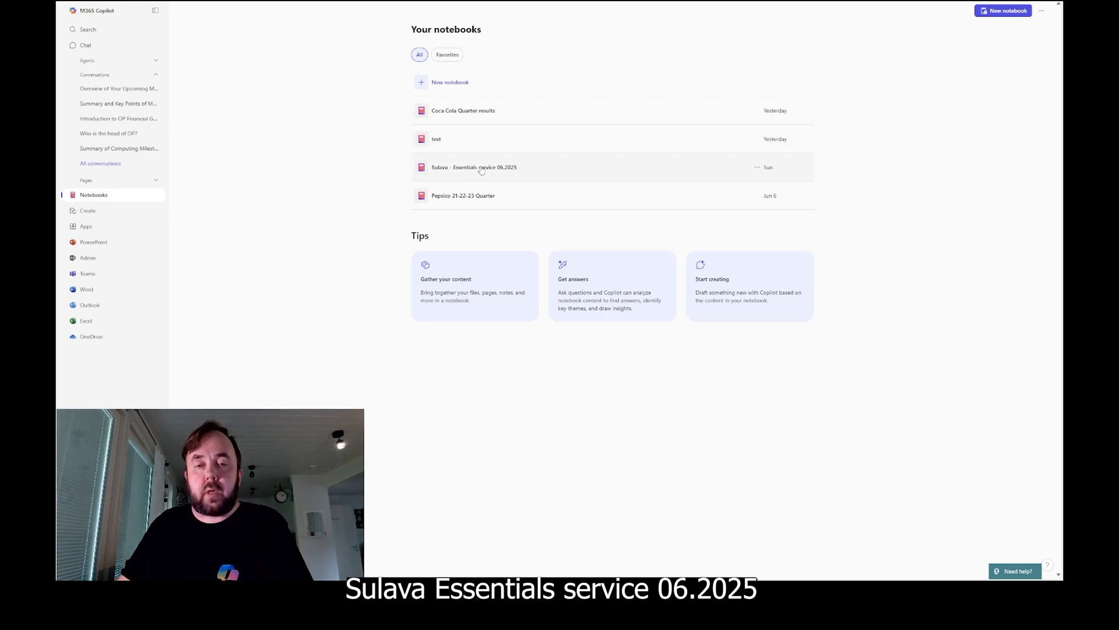
click(474, 167)
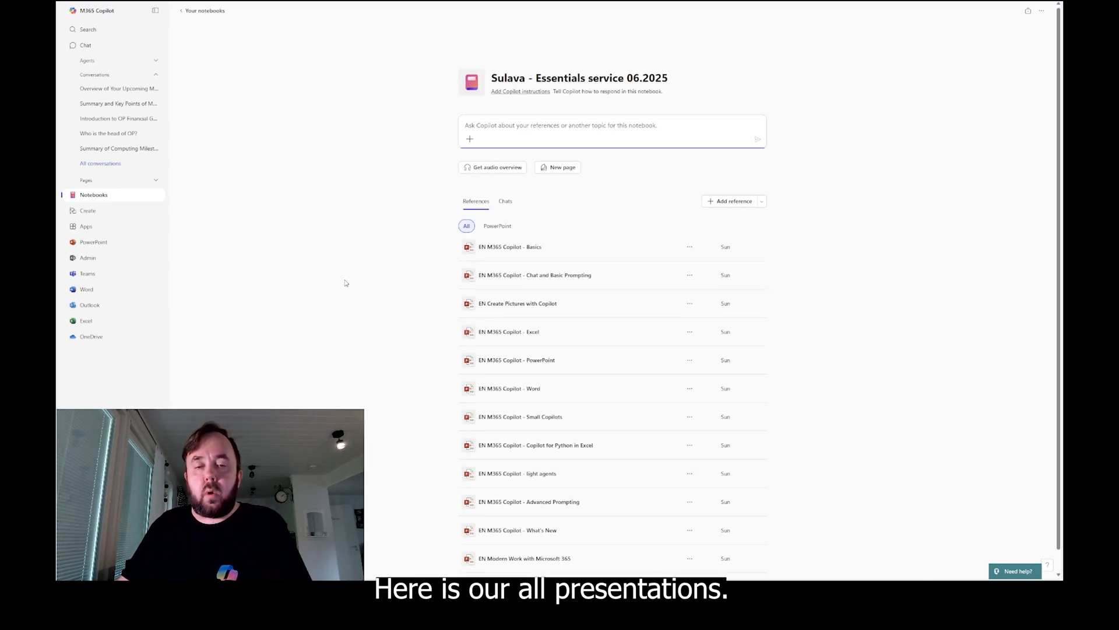
mouse_move(977, 352)
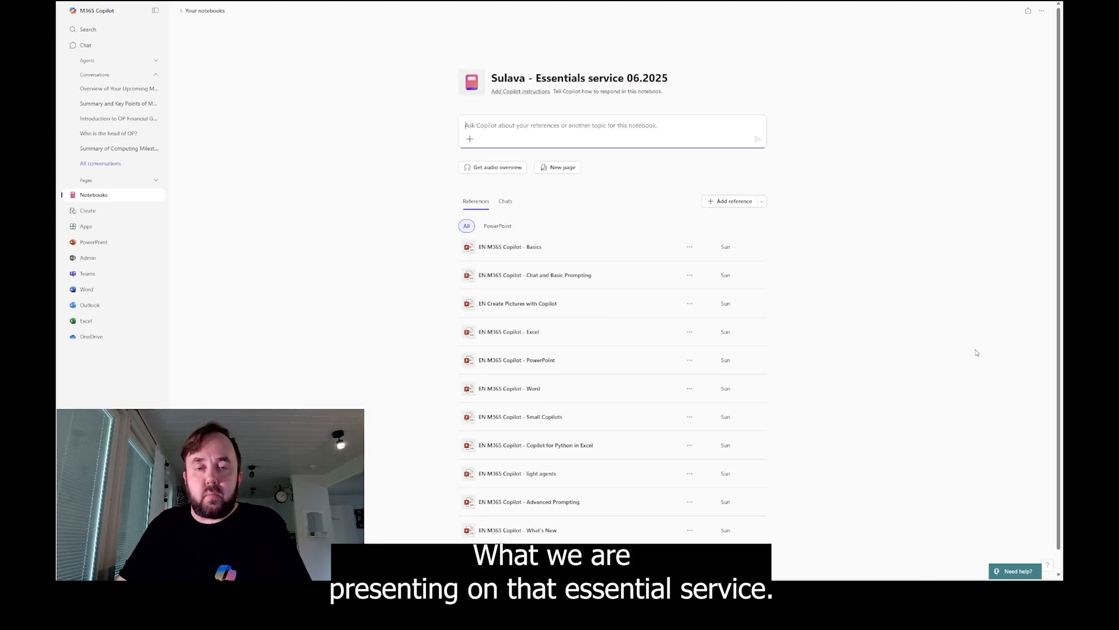
mouse_move(968, 295)
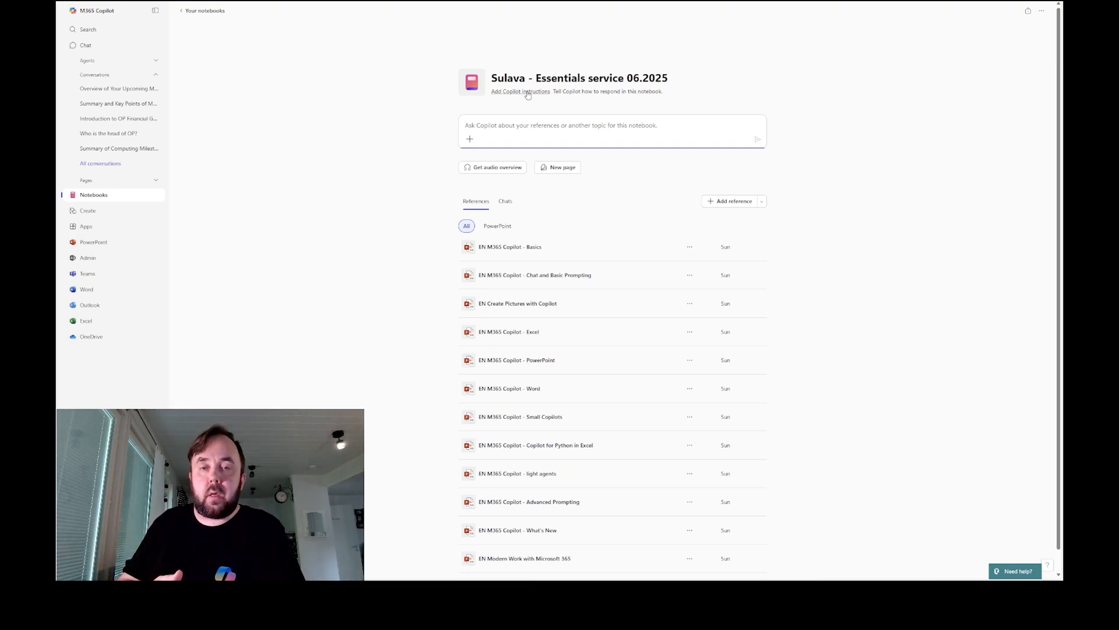
mouse_move(782, 219)
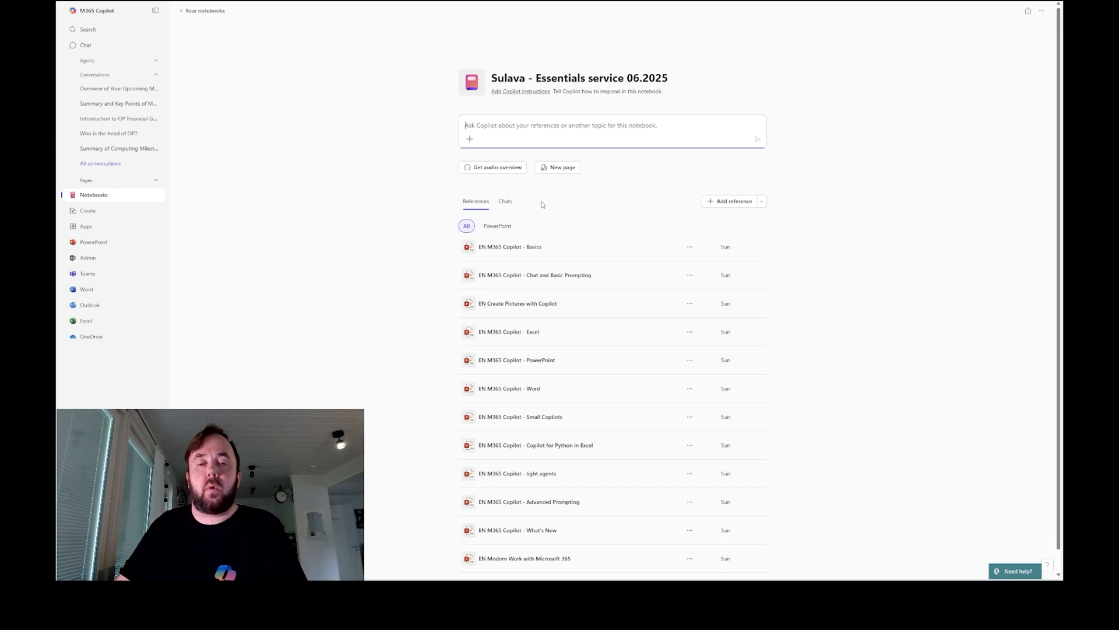
click(492, 166)
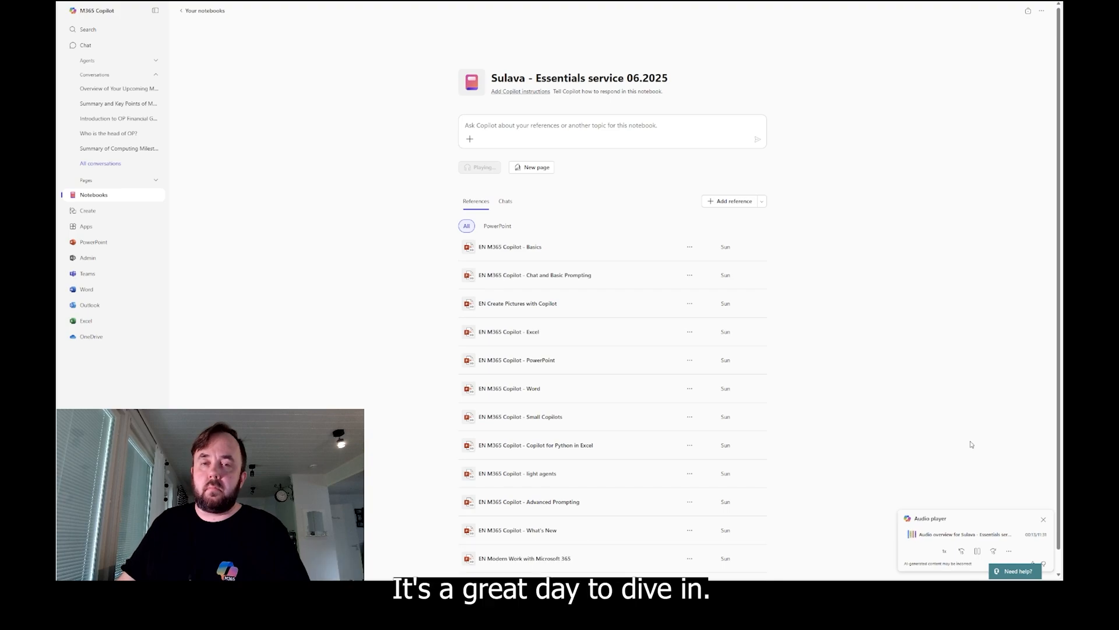
Pause the notebook's audio overview and close the audio player
click(977, 550)
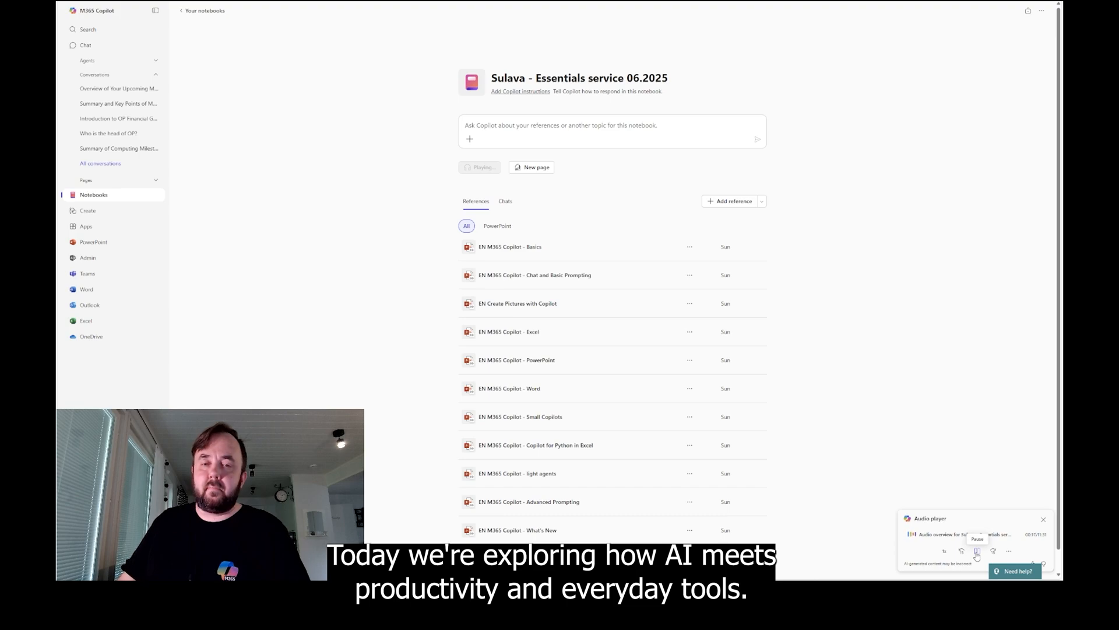
click(977, 551)
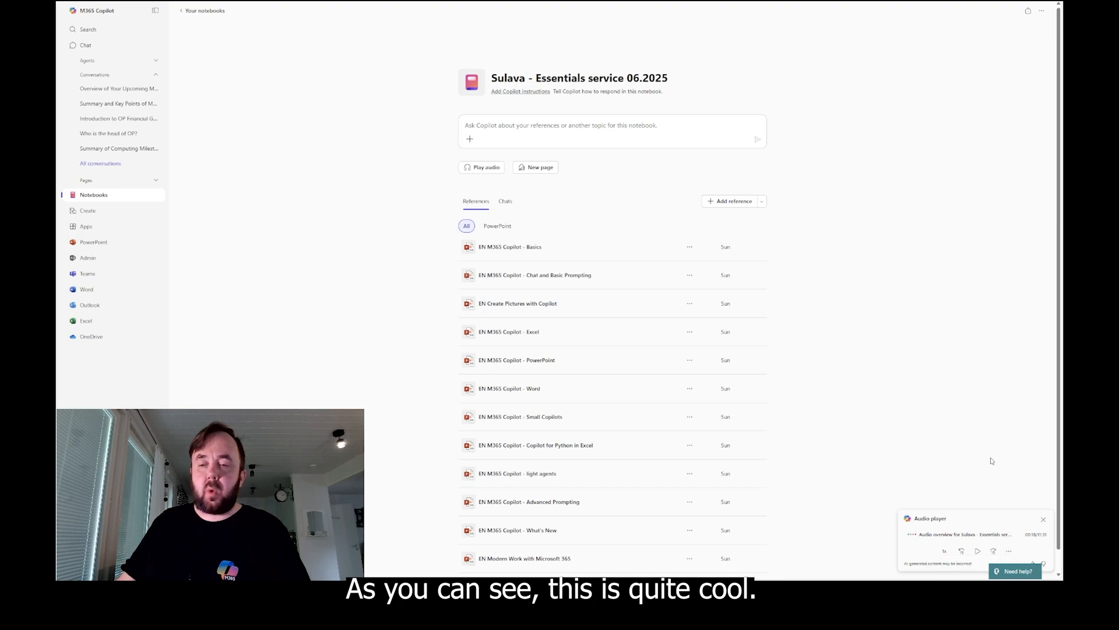
mouse_move(1035, 507)
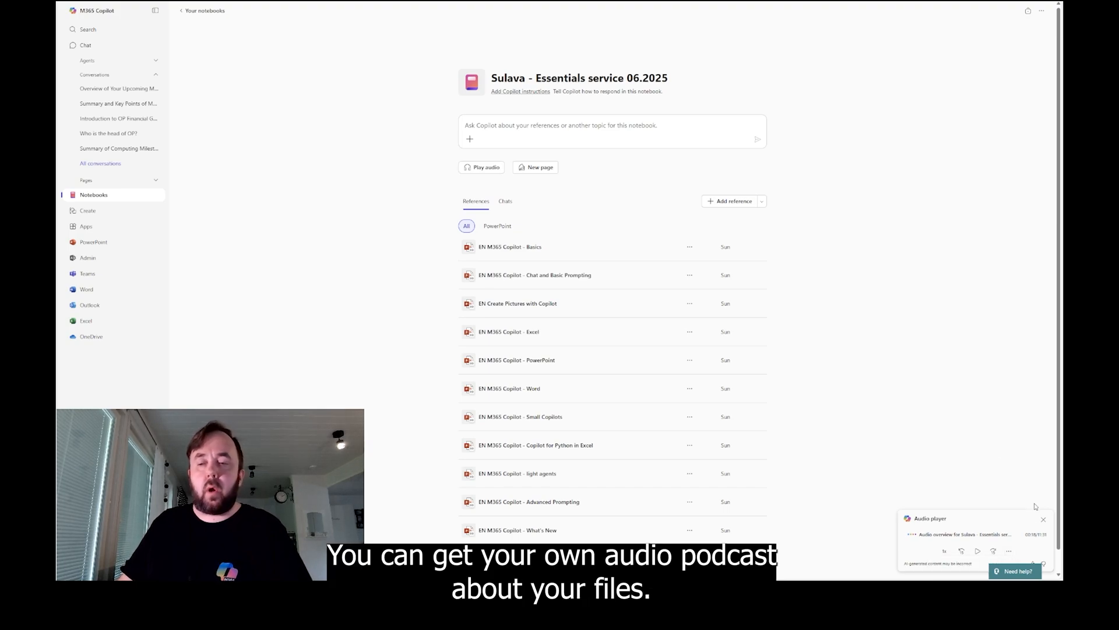
click(1042, 519)
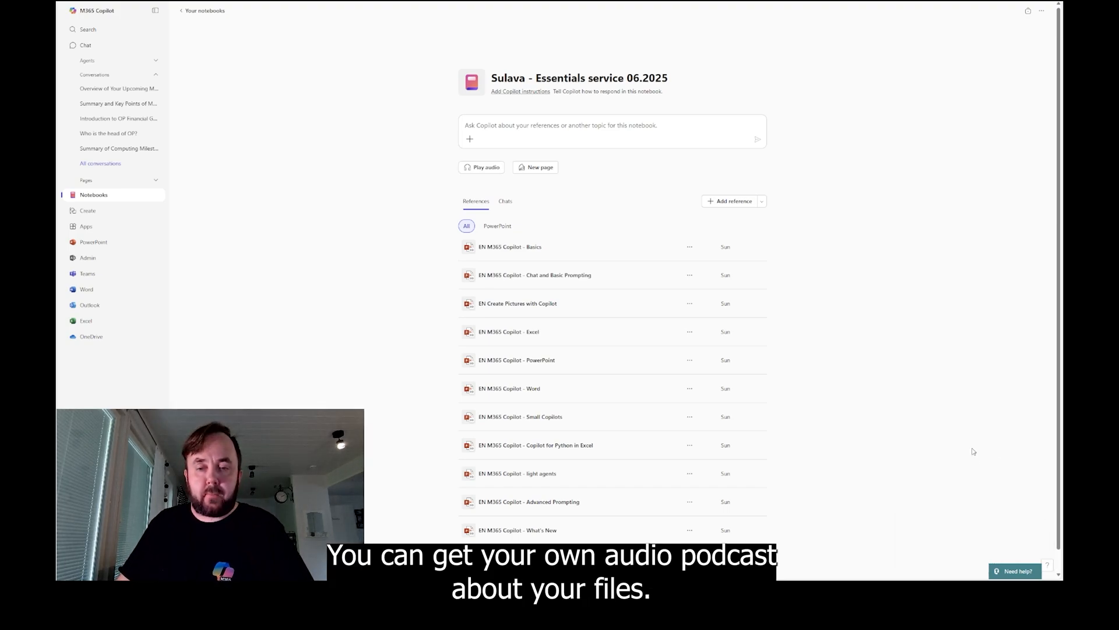
Scroll through the notebook, then go to the Create page with its Explore images gallery
scroll(down, 3)
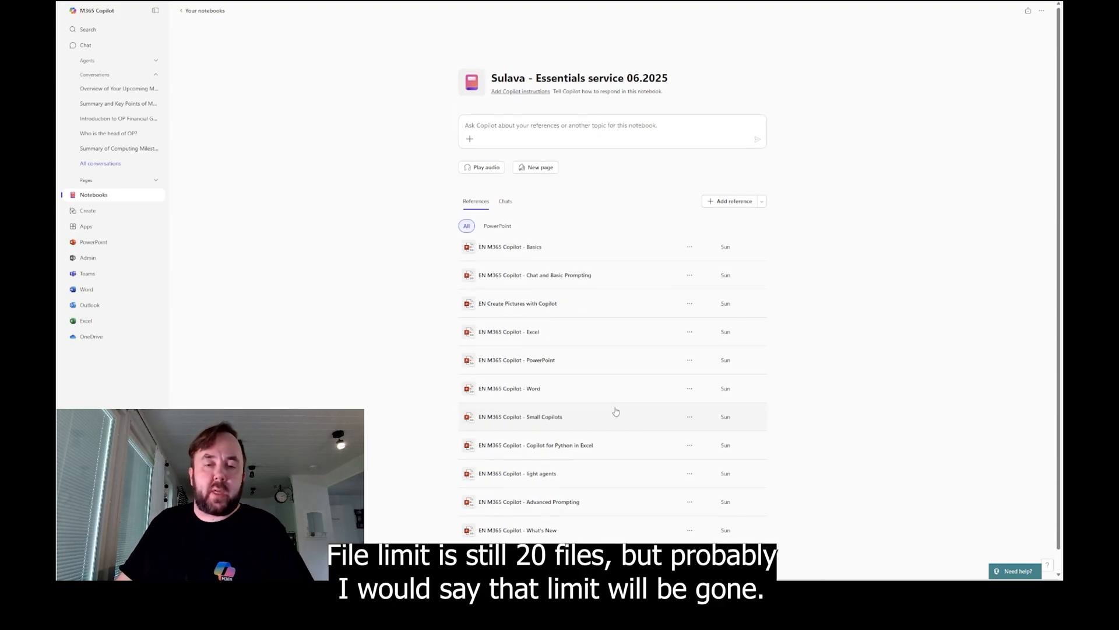
mouse_move(898, 351)
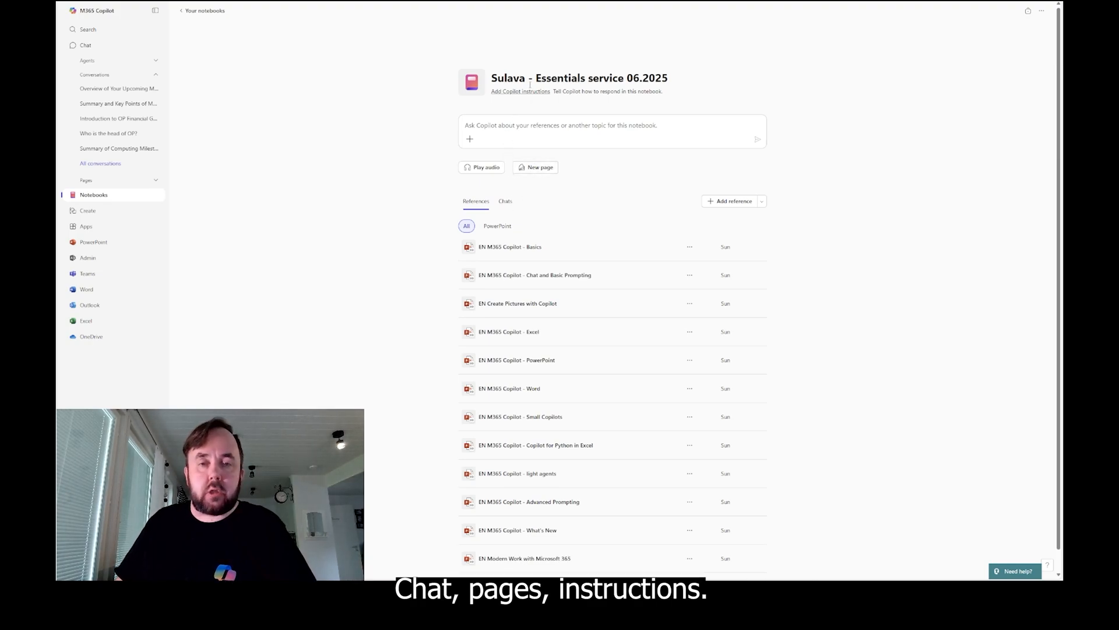
click(761, 200)
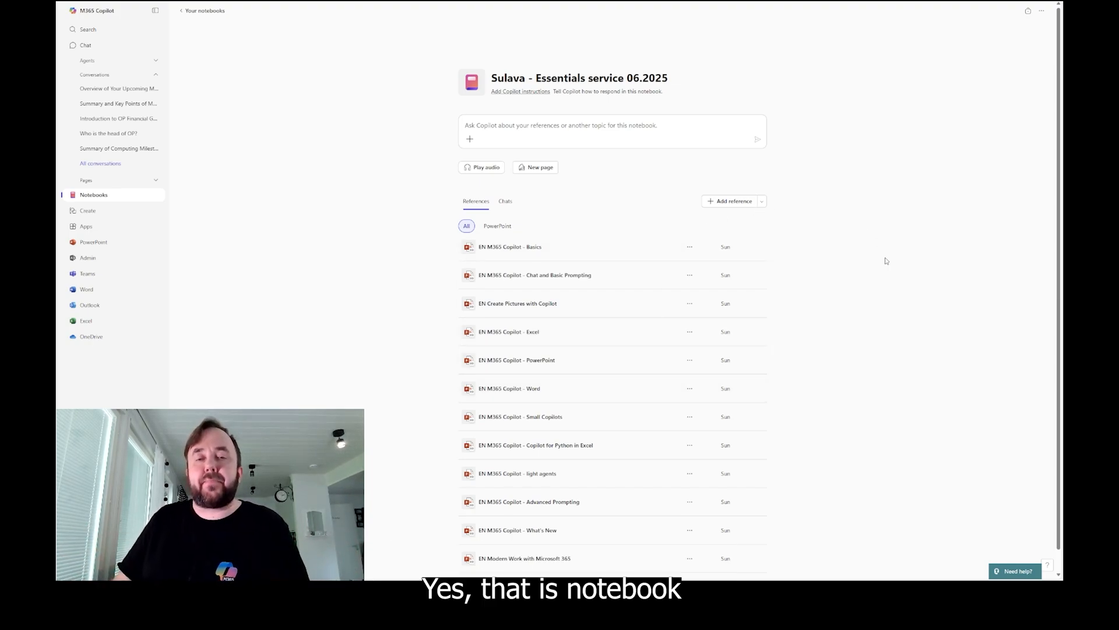
mouse_move(1026, 20)
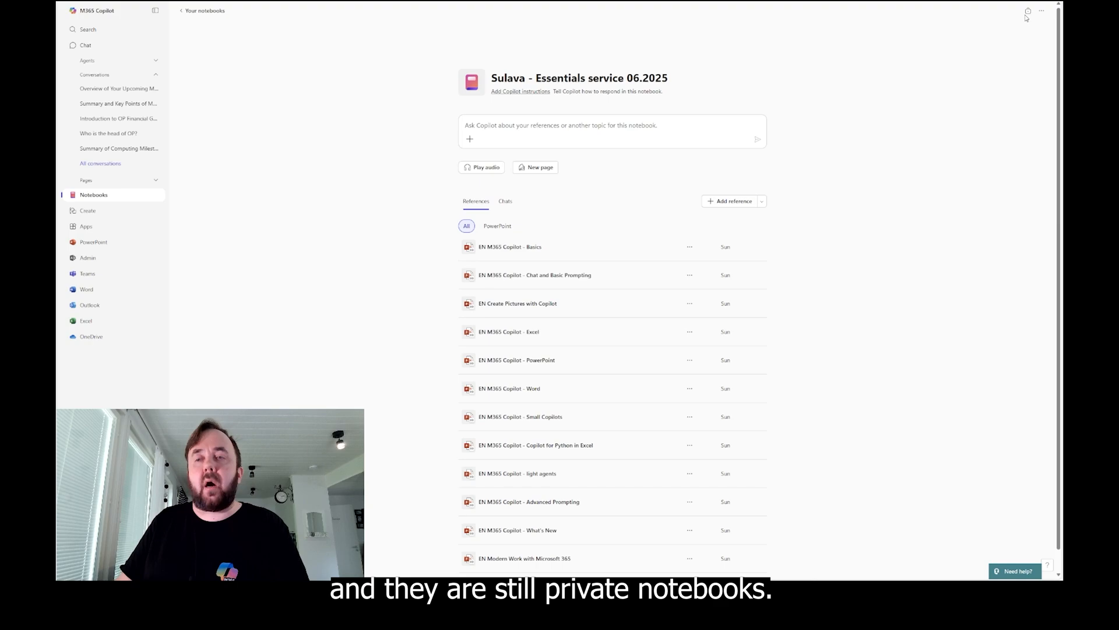
mouse_move(864, 248)
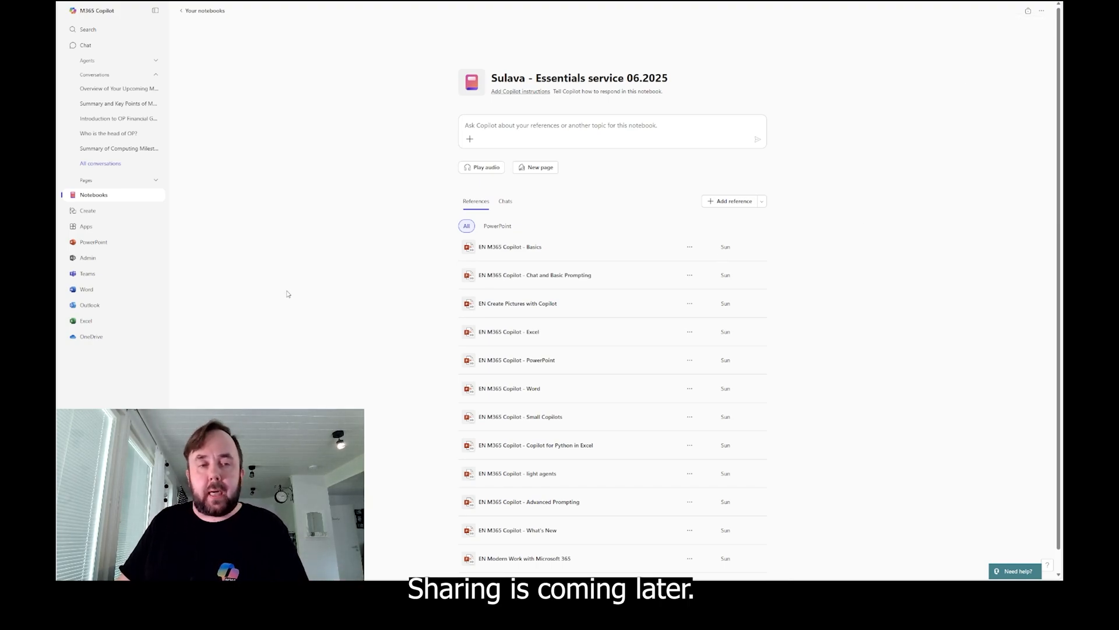
click(88, 210)
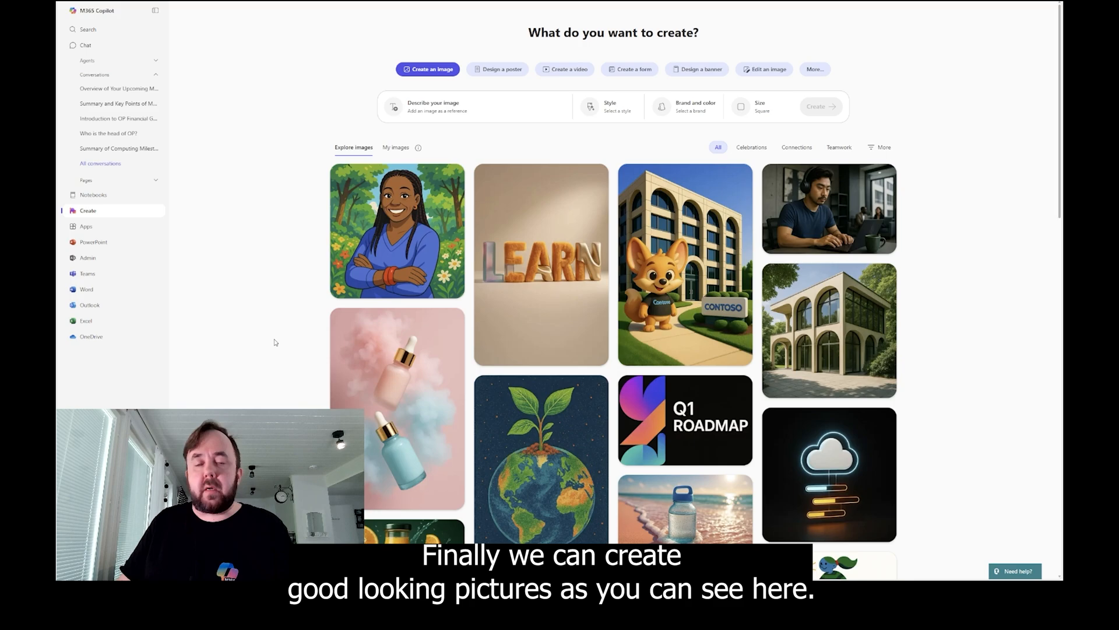
Browse the image gallery and its Style choices, then move the Create page to Design a poster
scroll(down, 3)
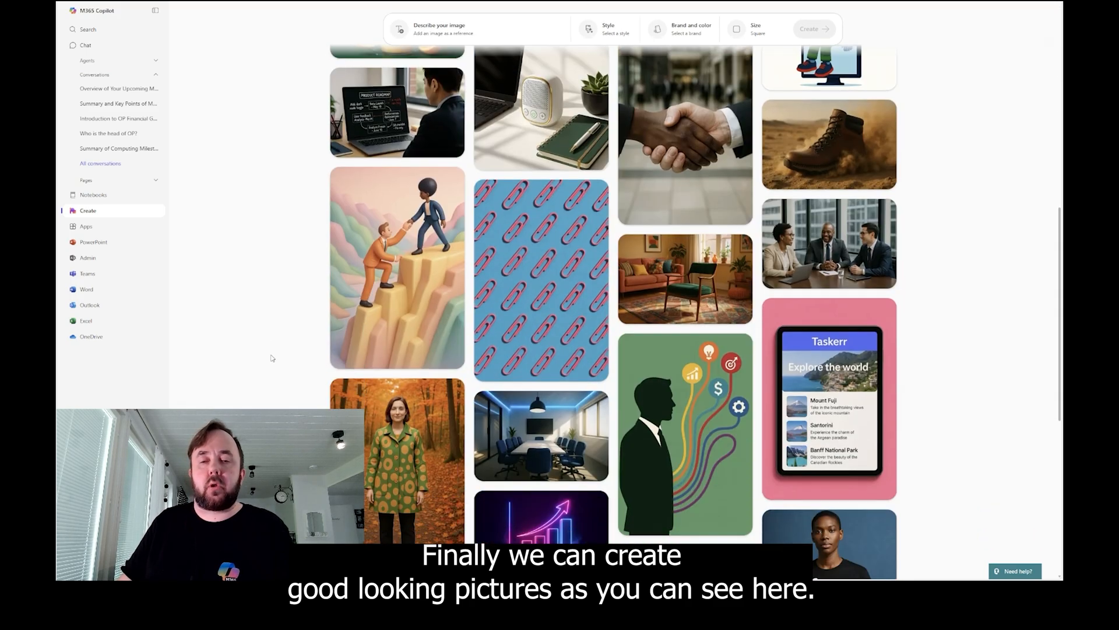
scroll(up, 3)
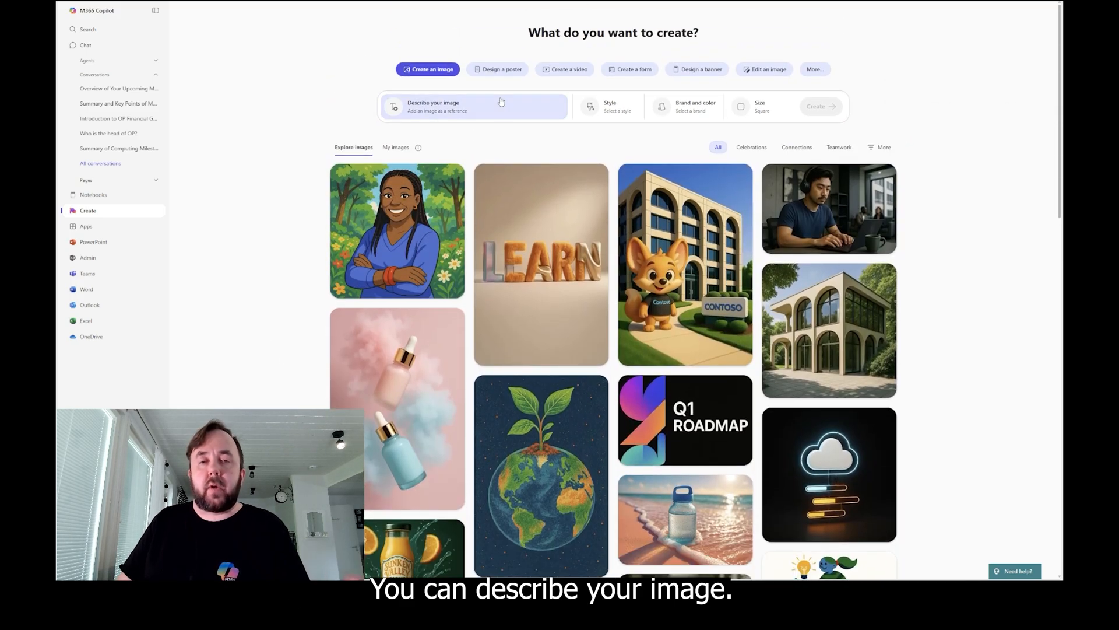
click(608, 106)
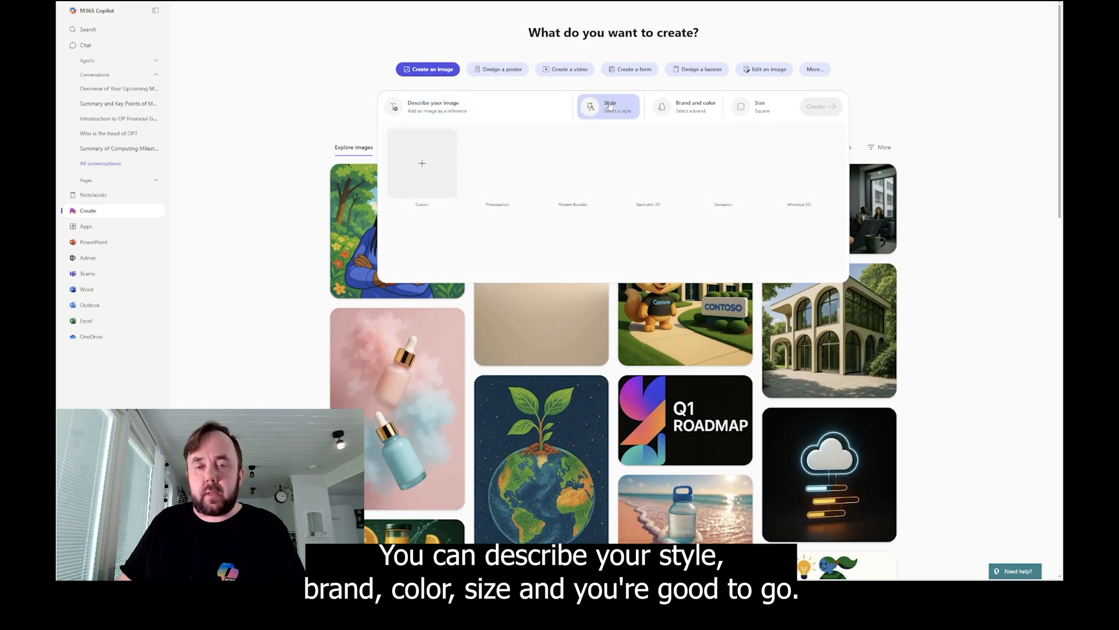
click(683, 107)
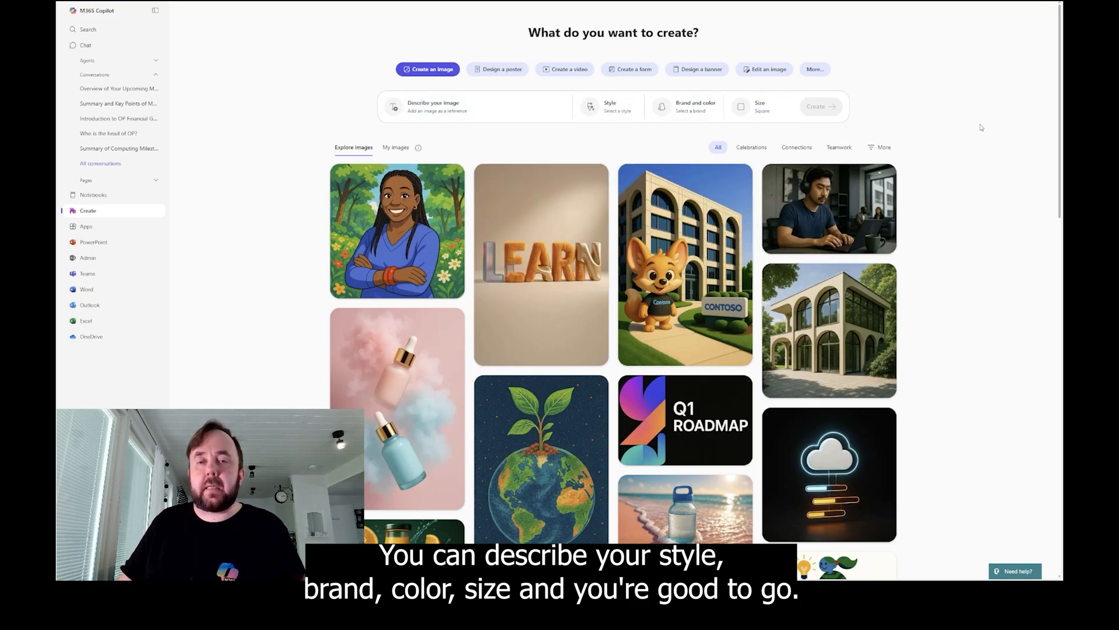
click(500, 69)
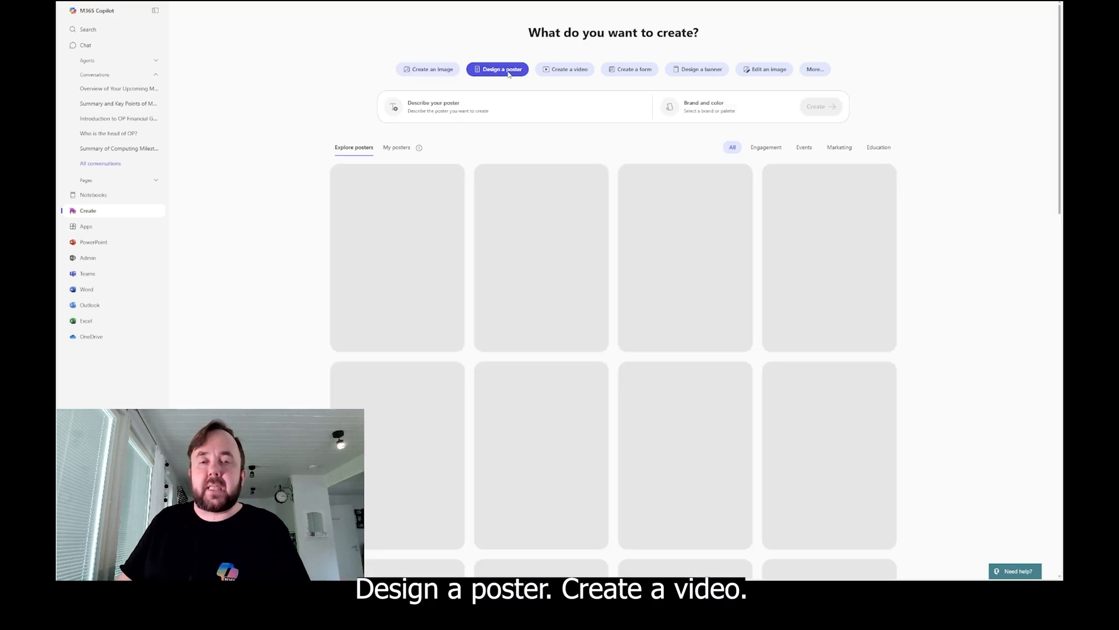
Cycle the Create page through video, form, image editing and the More list of creation types
click(564, 69)
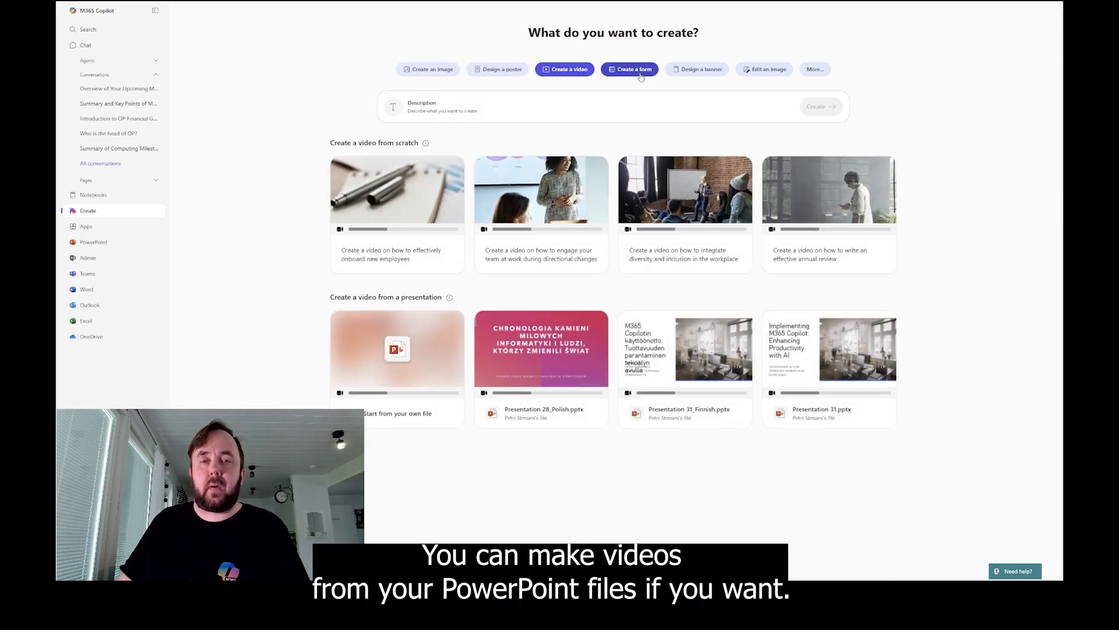
click(630, 69)
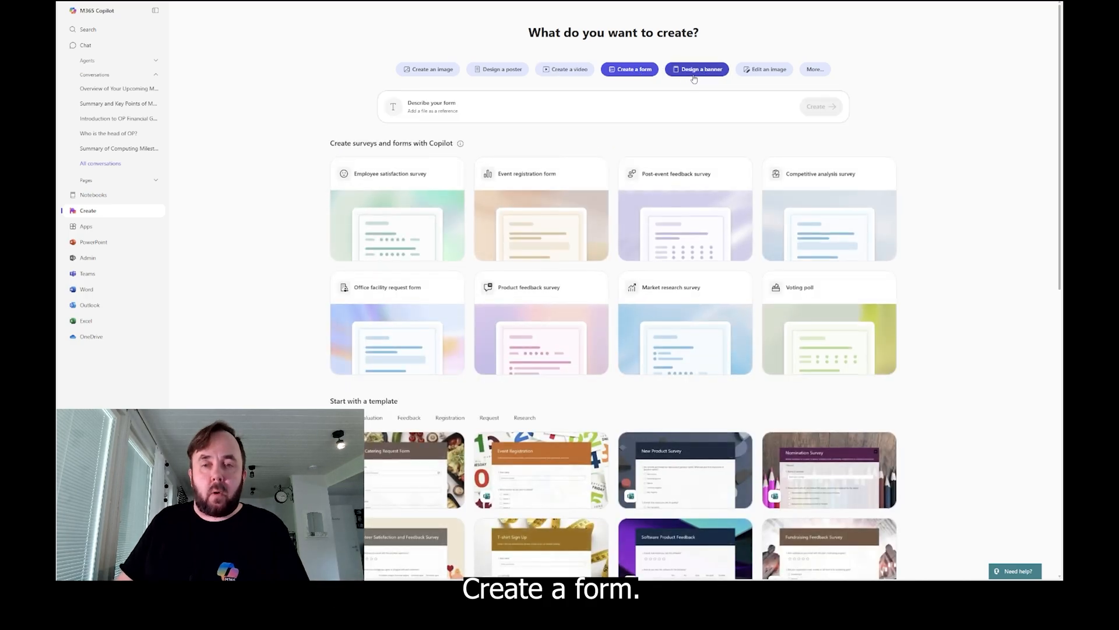
click(763, 69)
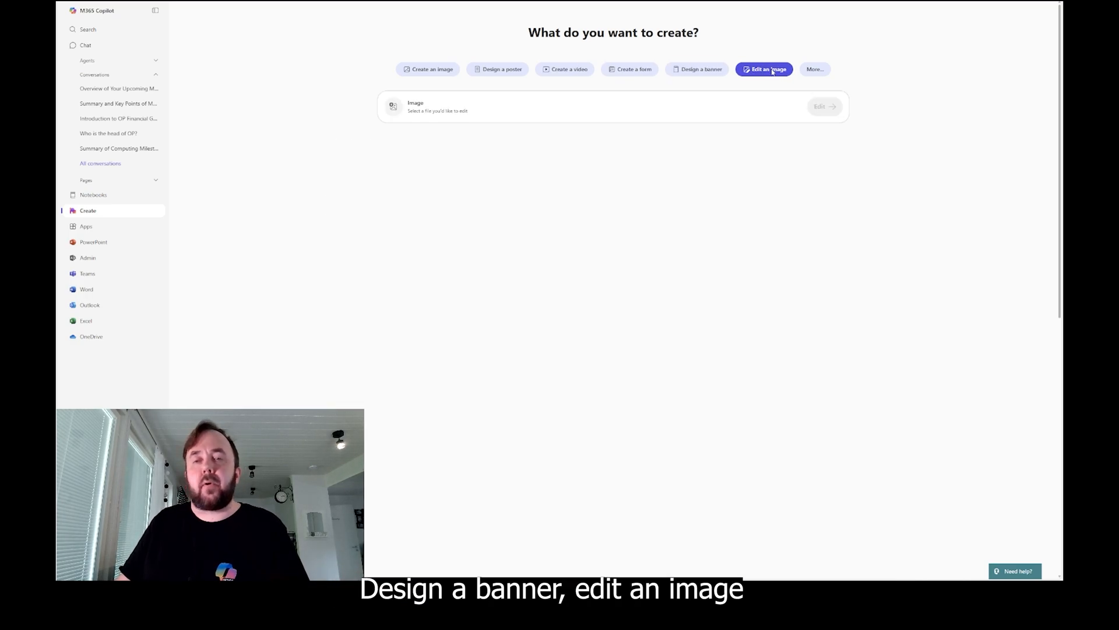
click(815, 69)
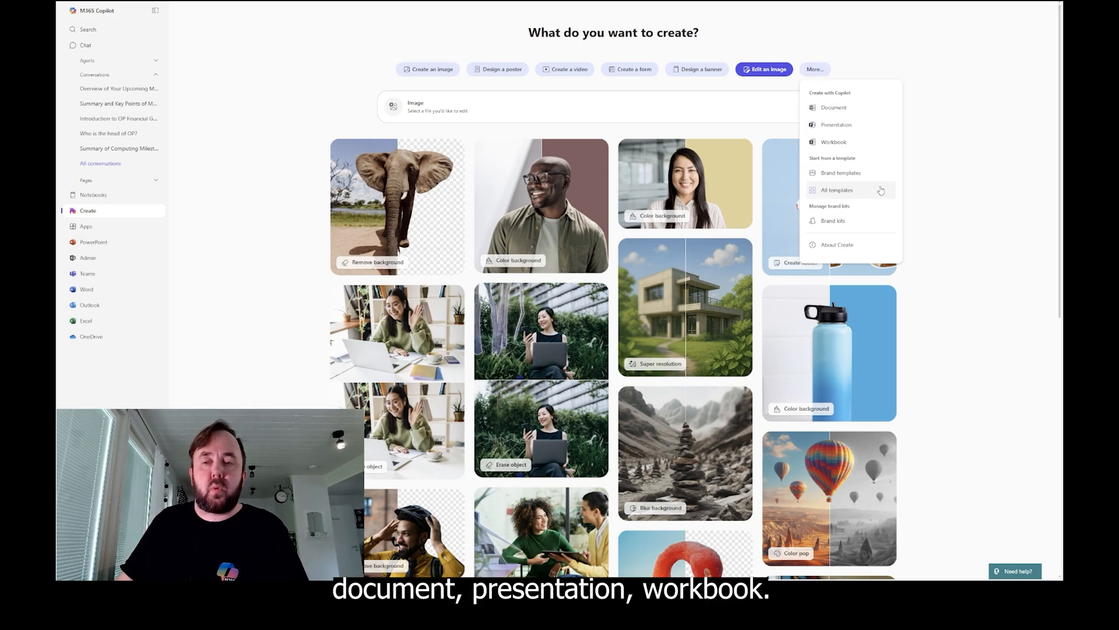
mouse_move(953, 217)
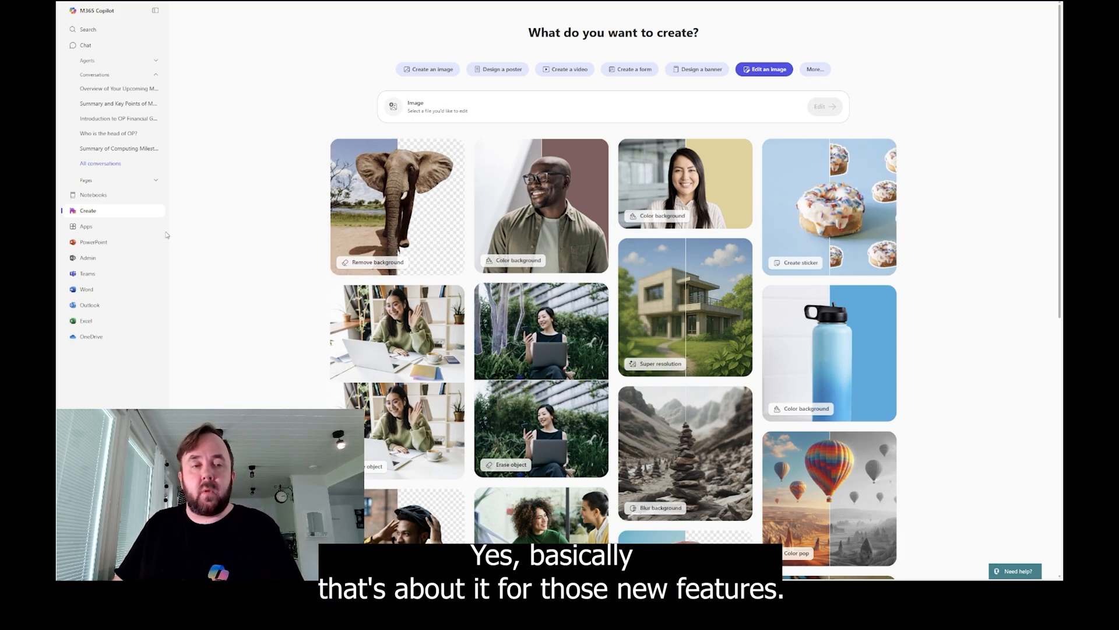
mouse_move(85, 226)
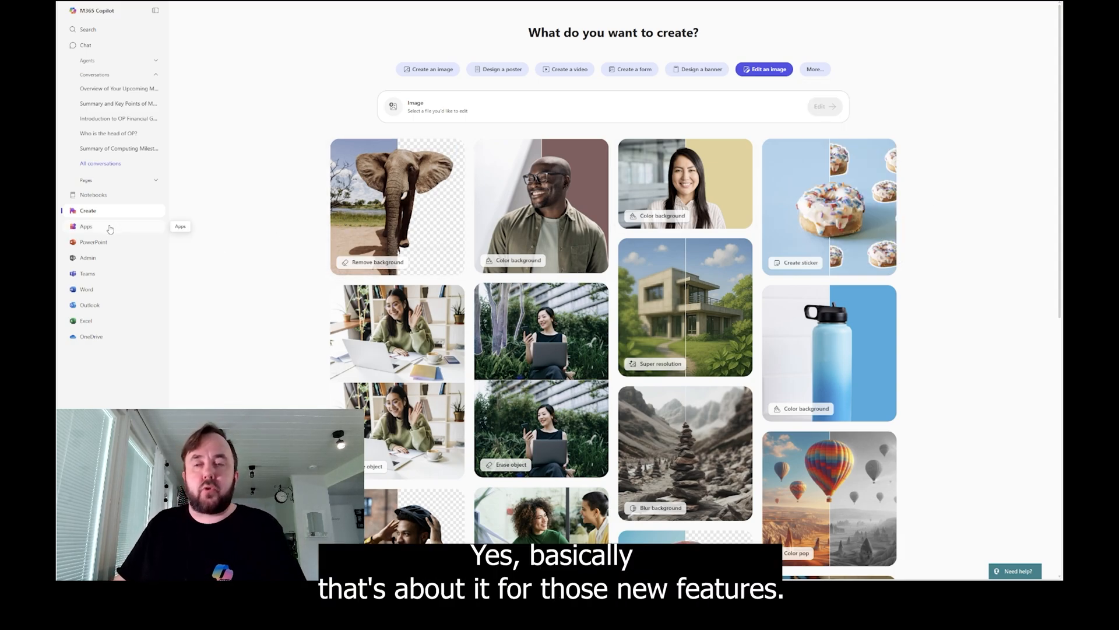
Go to the Apps page from the left pane
click(85, 226)
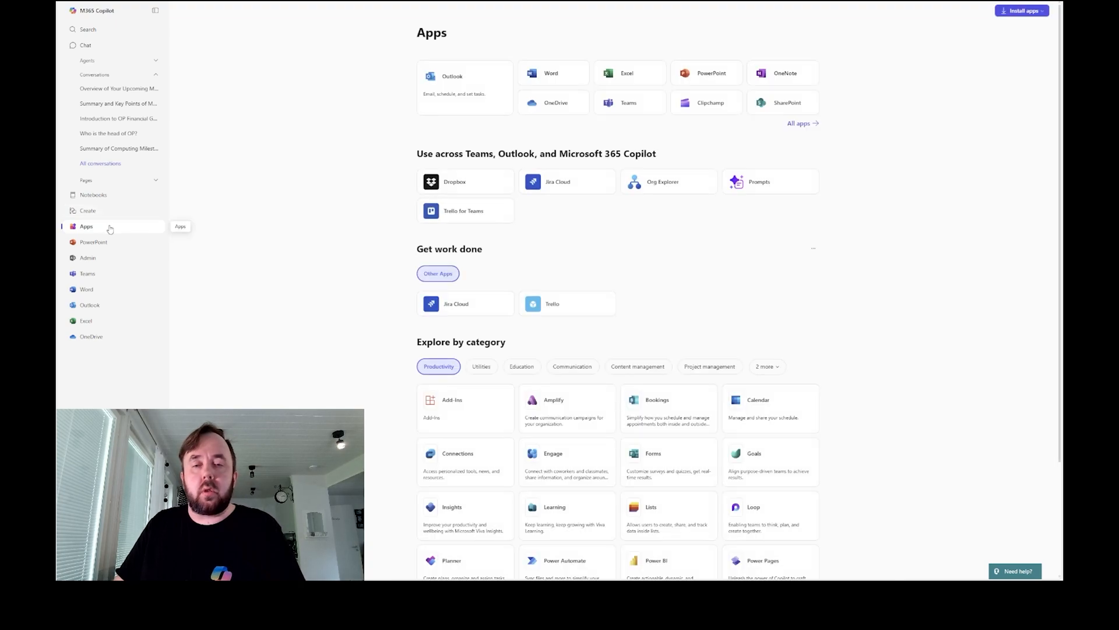
mouse_move(877, 220)
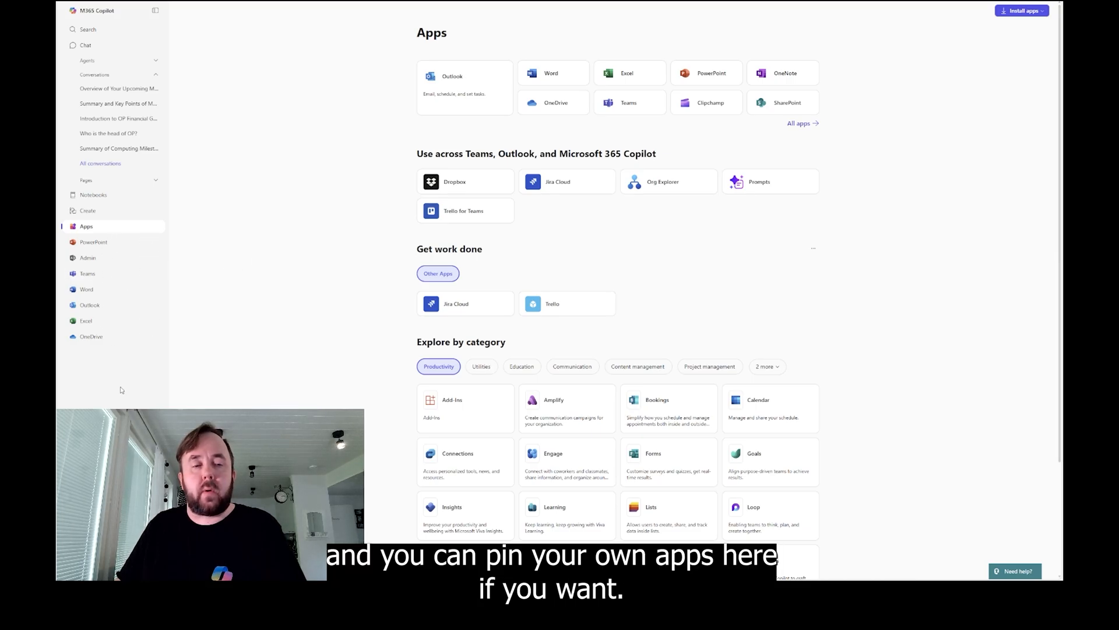
Collapse Conversations, expand the Agents list and start a new agent in Copilot Studio
click(156, 75)
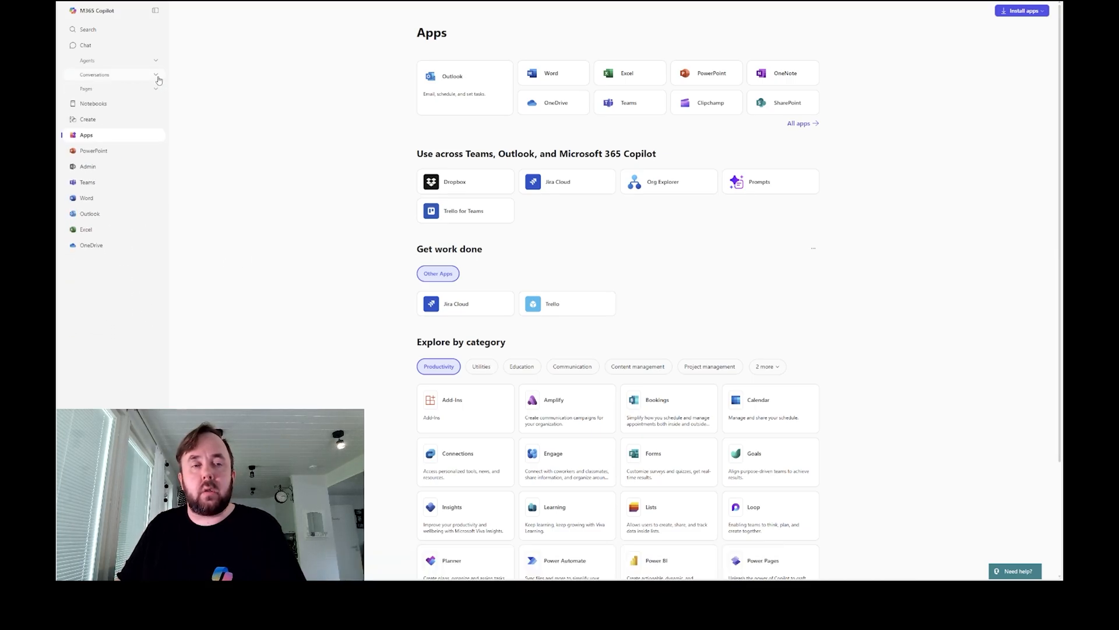
click(88, 59)
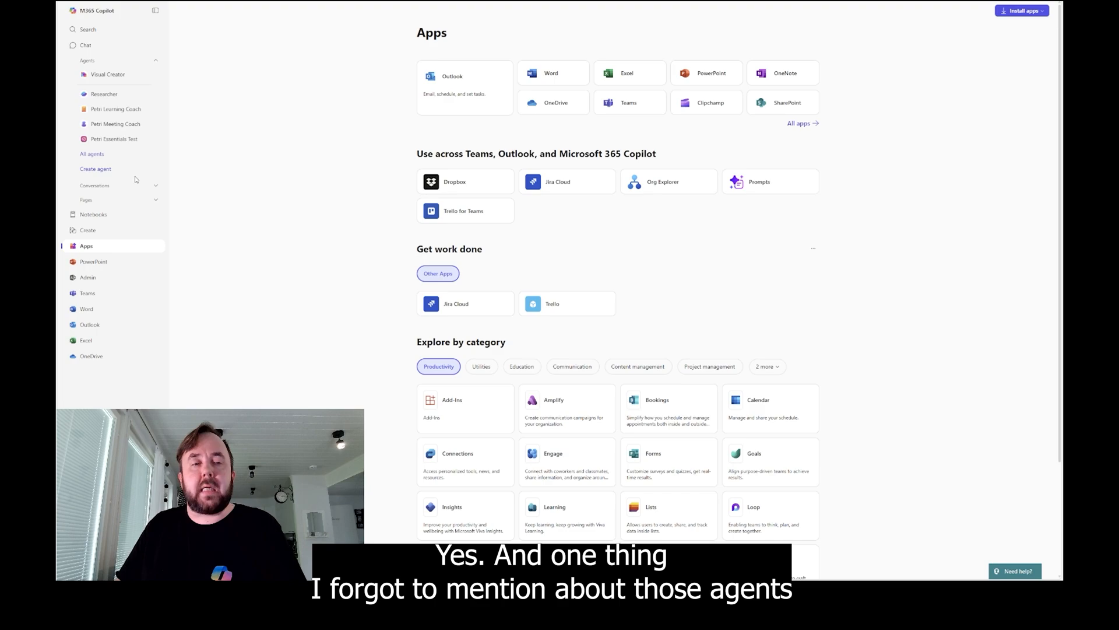
mouse_move(91, 154)
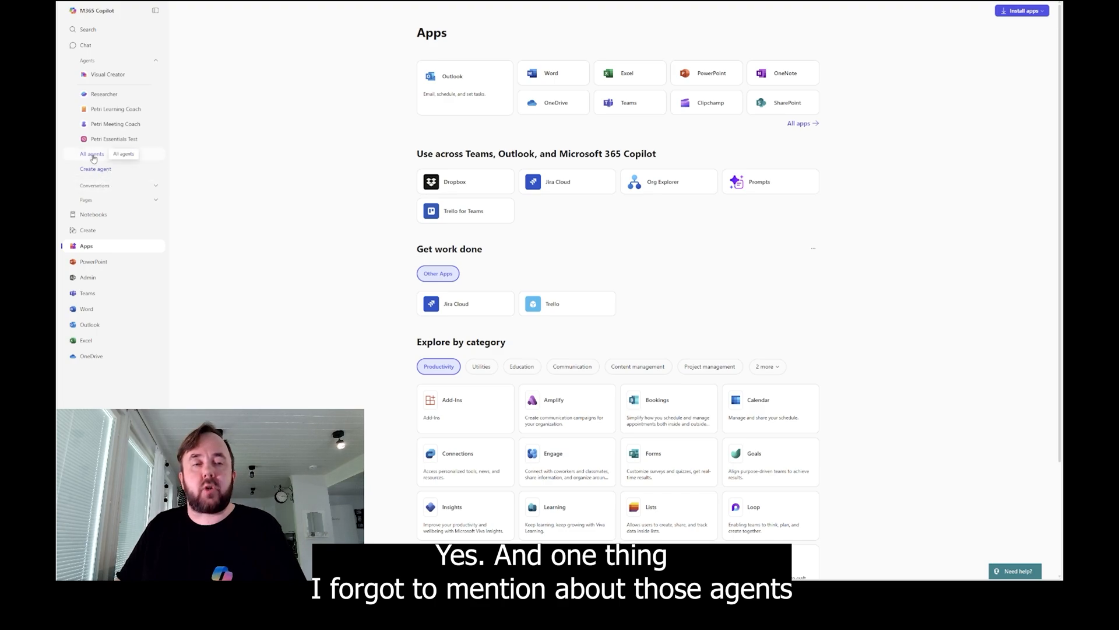
click(95, 168)
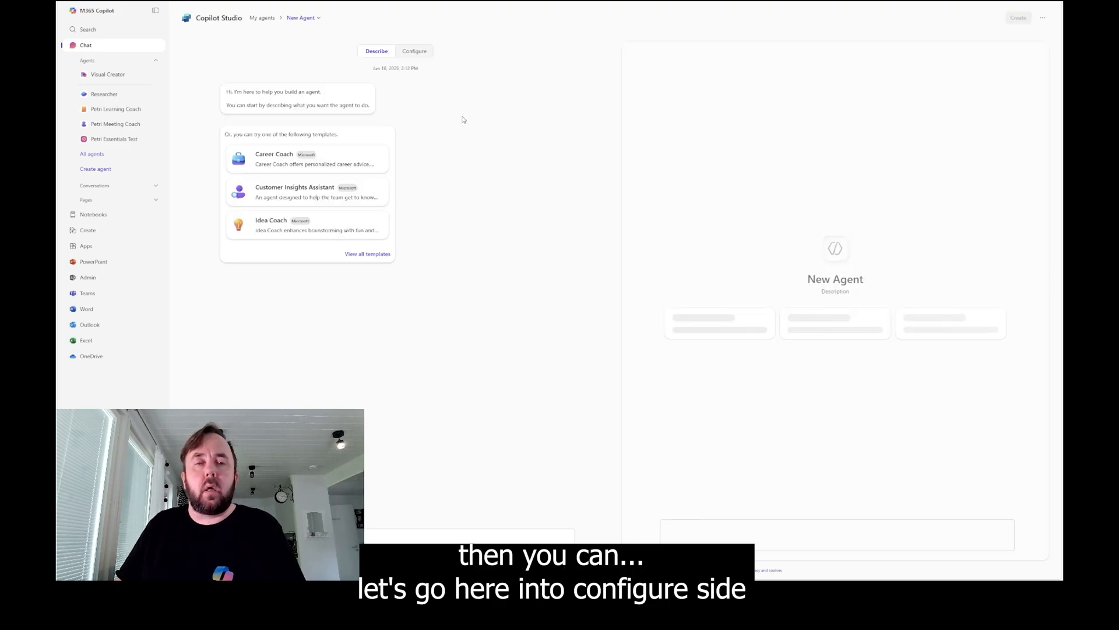
Show the agent's Configure form and its knowledge source suggestions (files, sites, chats, emails)
click(414, 51)
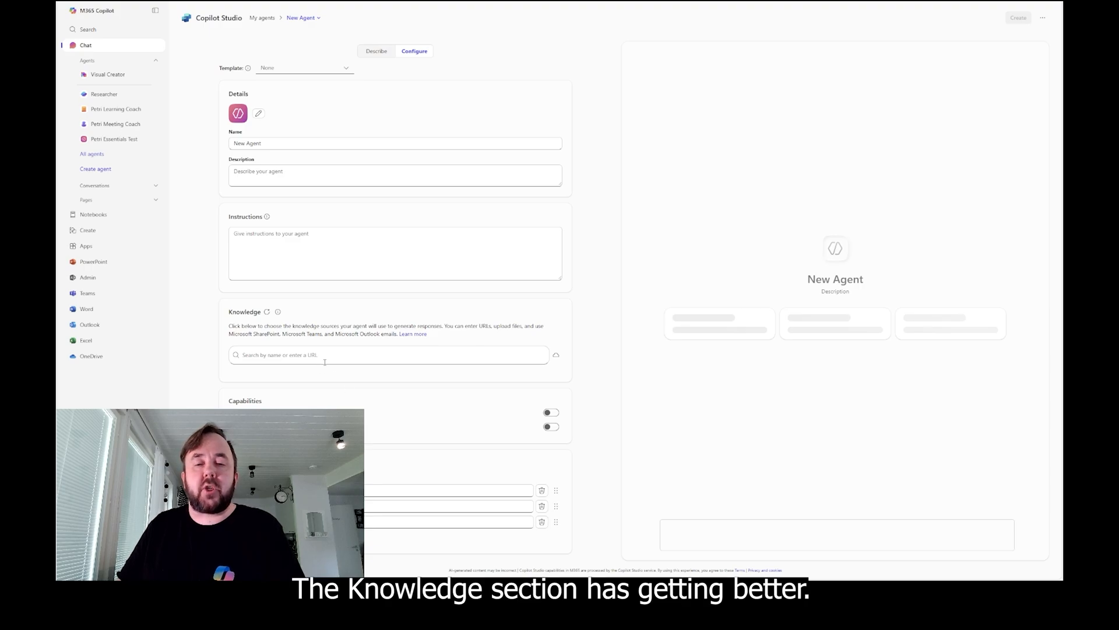
click(387, 354)
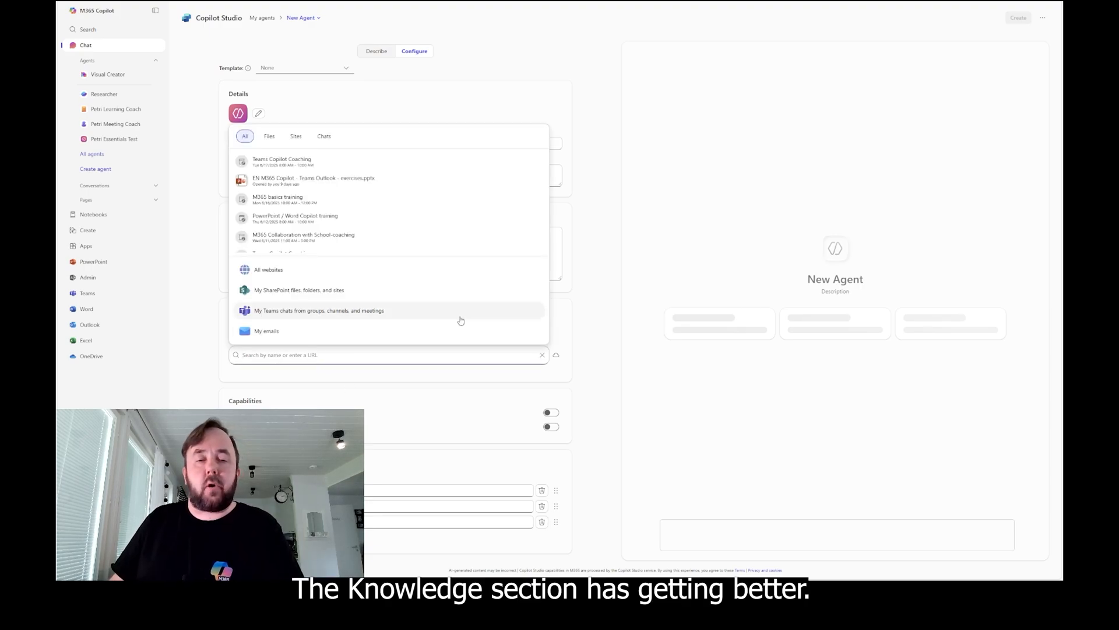
mouse_move(454, 279)
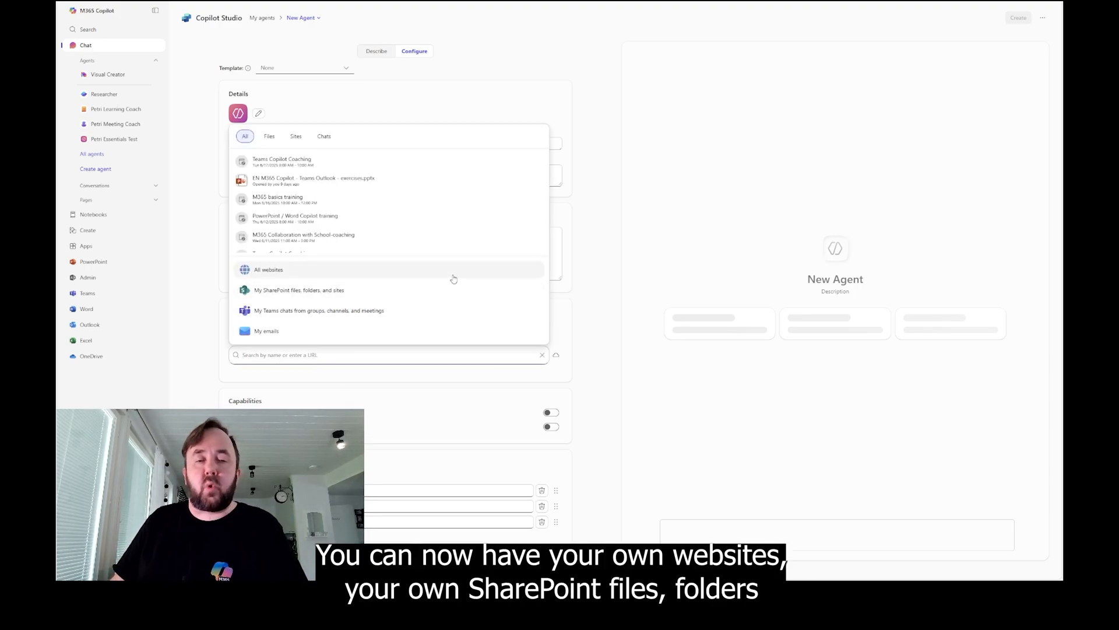
mouse_move(457, 292)
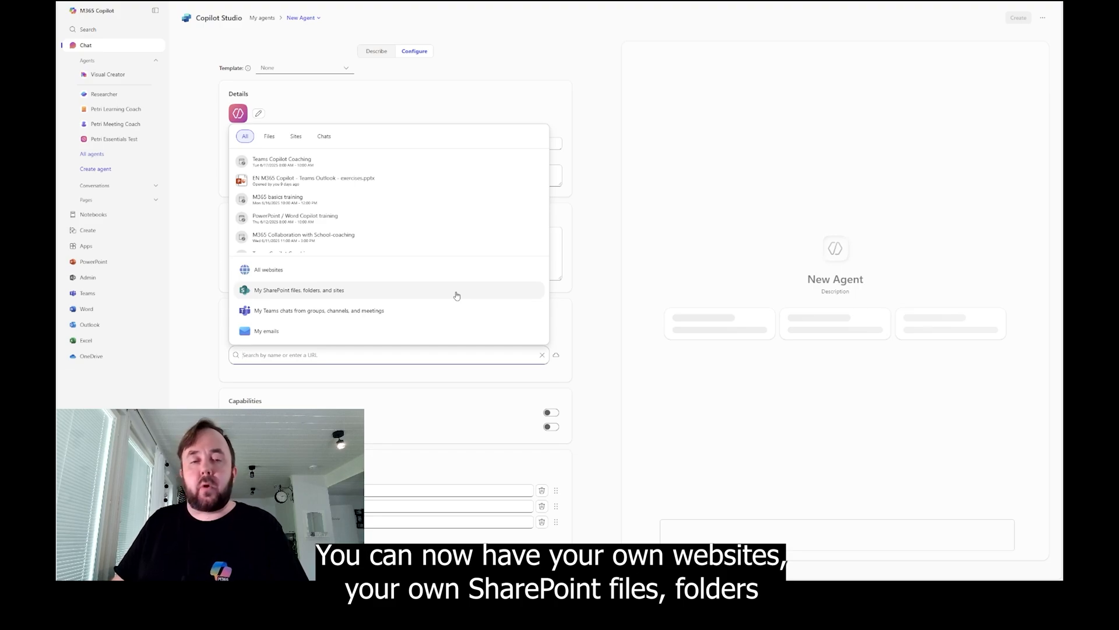
mouse_move(473, 312)
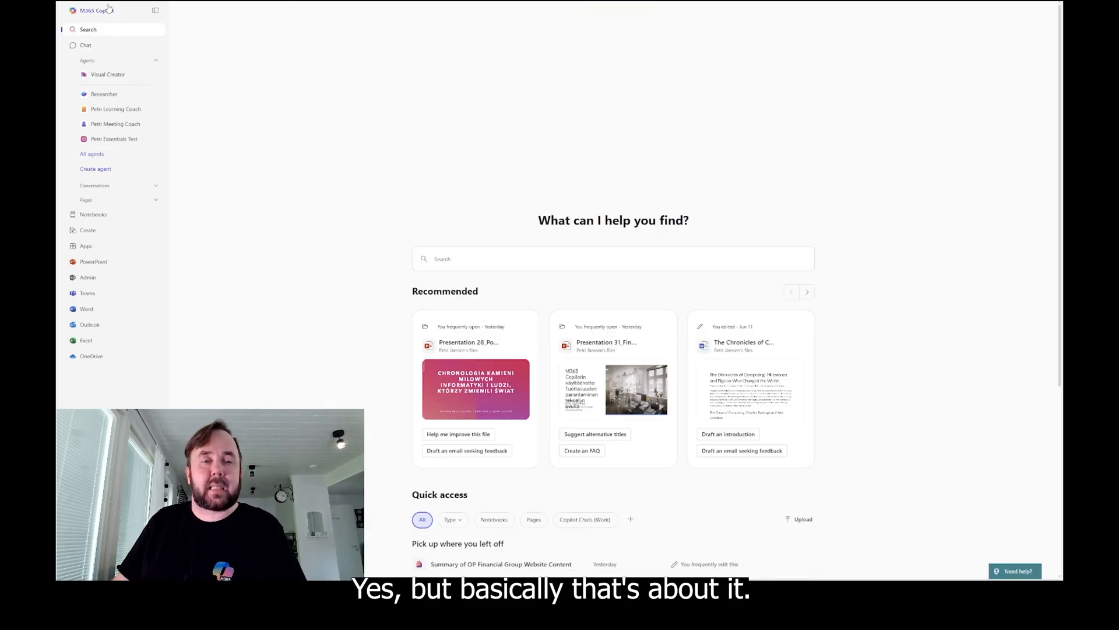
Return to the Chat start page and open the Agent Store via All agents
click(85, 45)
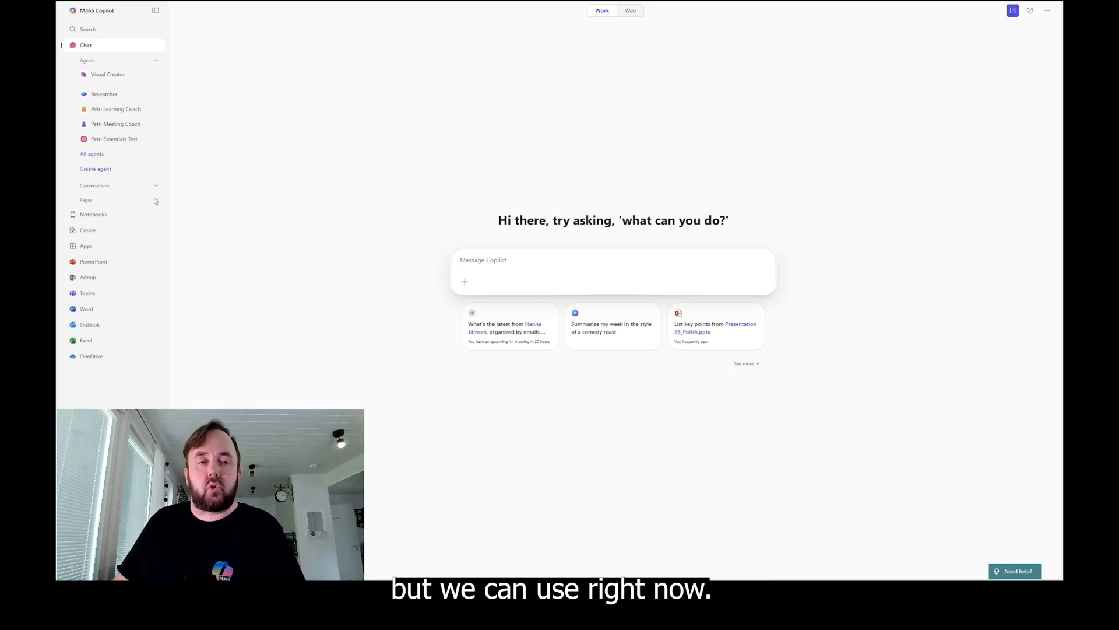
click(91, 154)
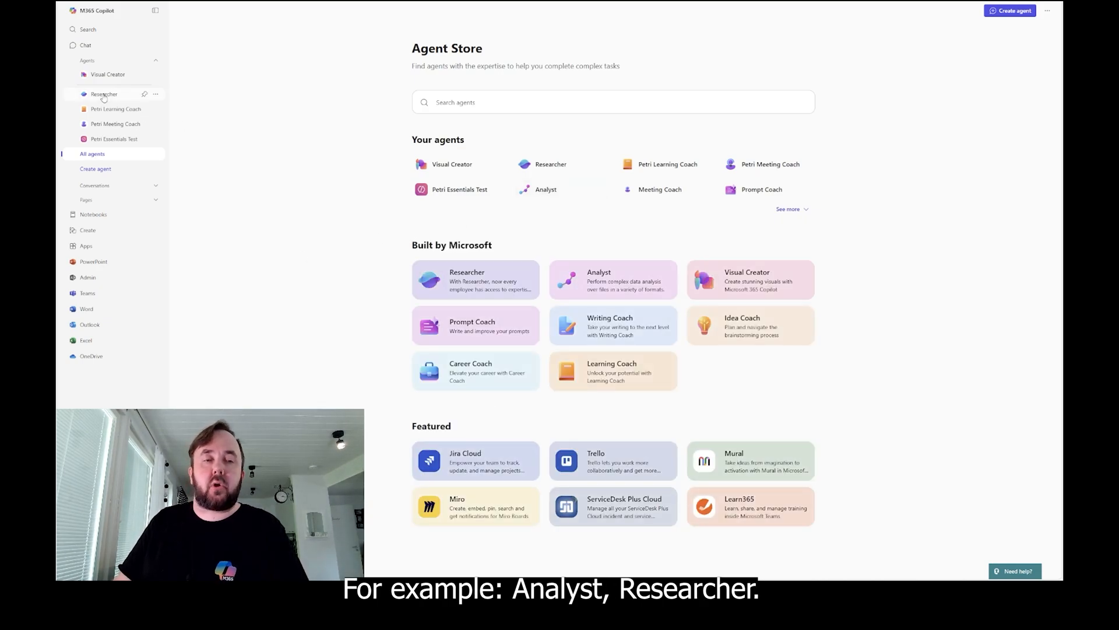
click(104, 93)
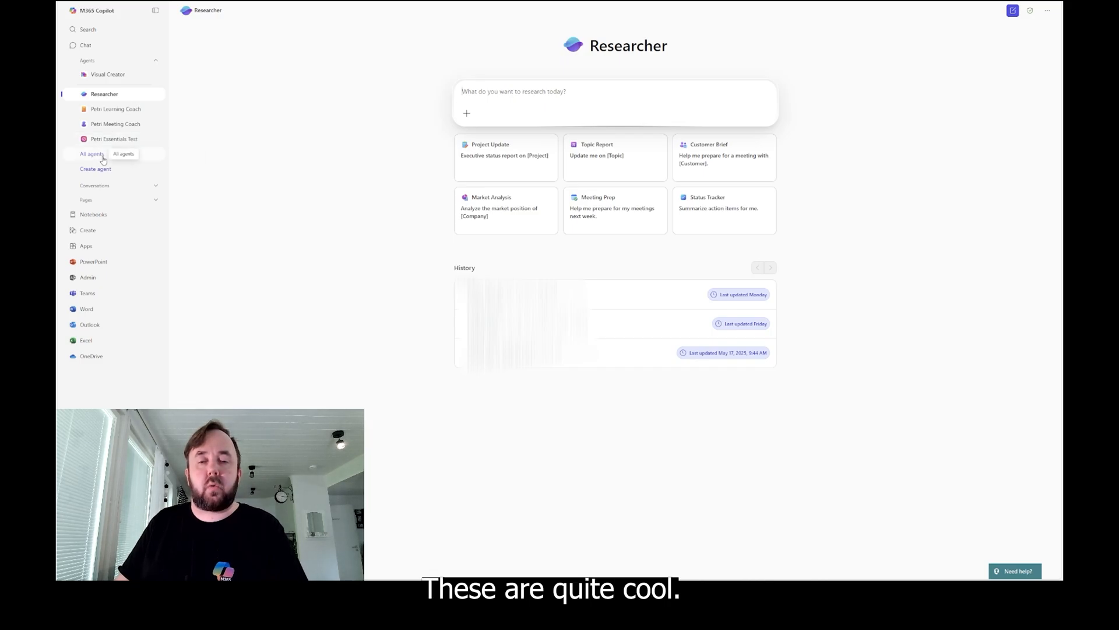
click(91, 154)
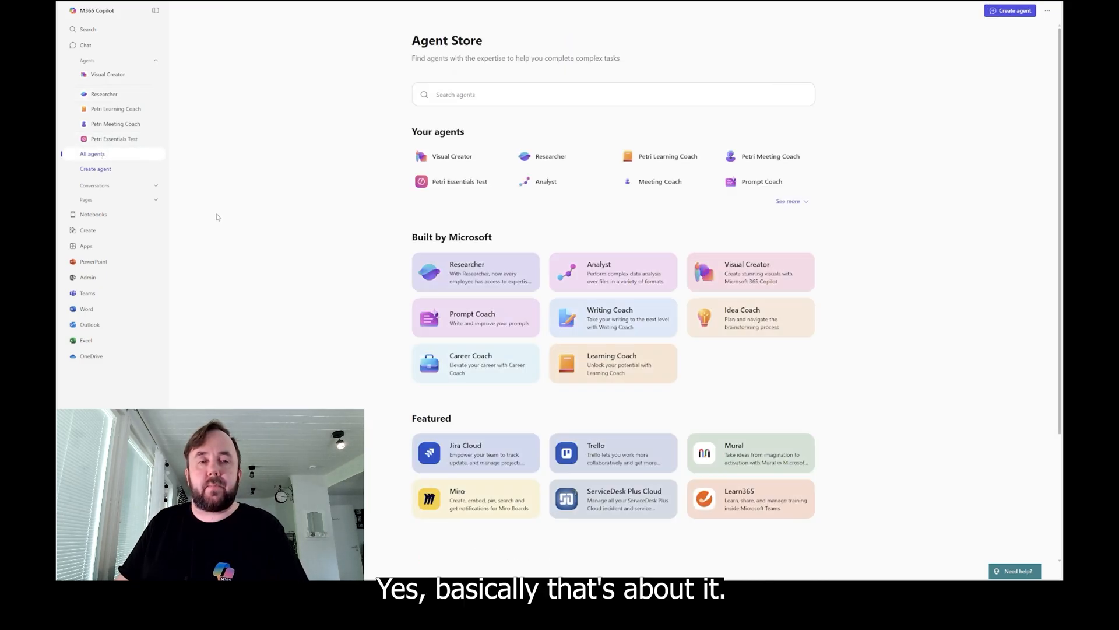